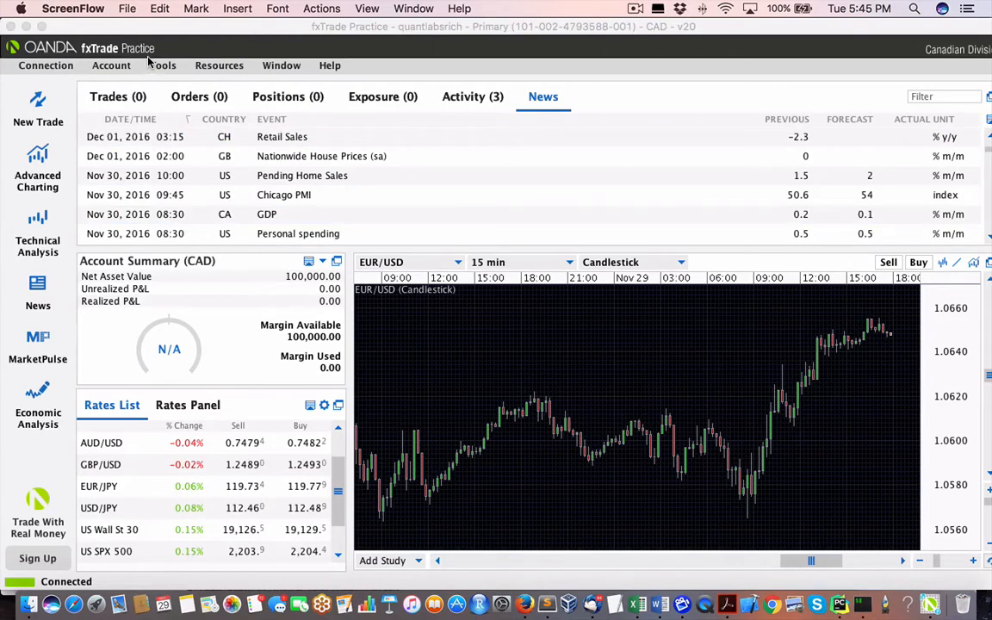
mouse_move(142, 56)
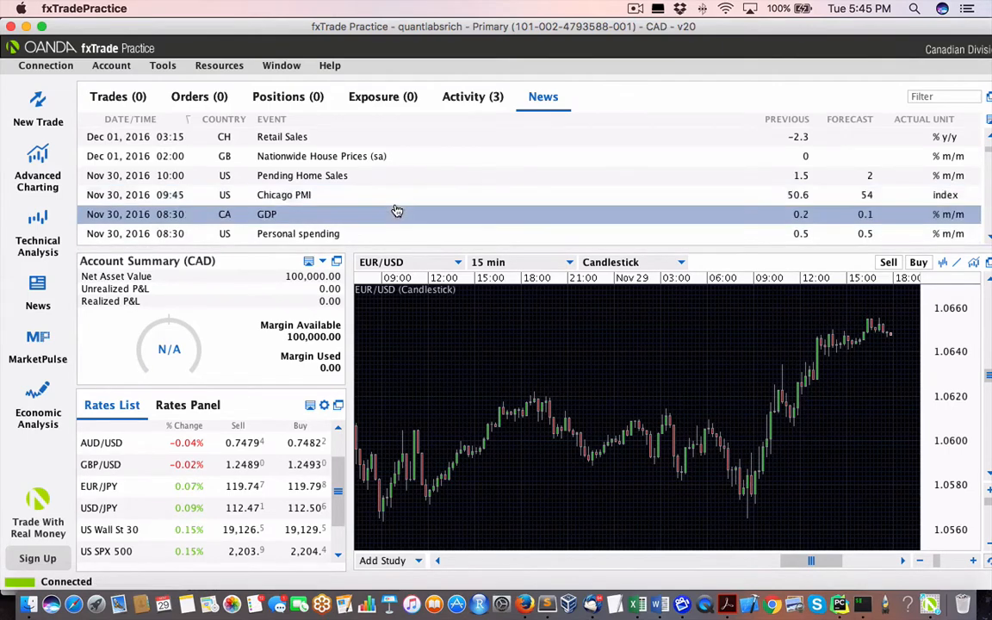
mouse_move(400, 195)
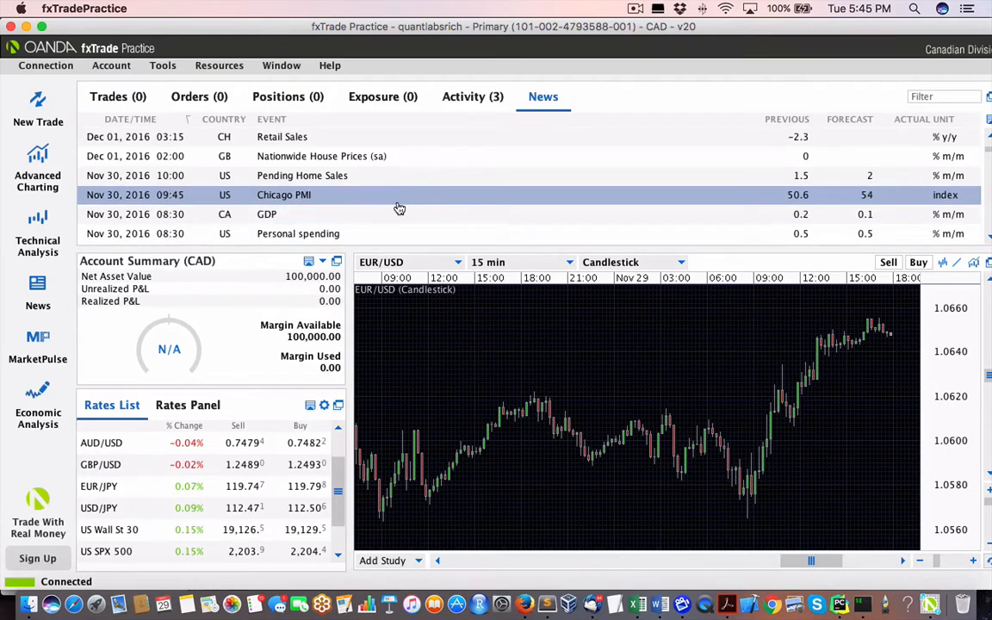
Step: View a news calendar event, then open Rates List column settings and rates preferences
click(398, 214)
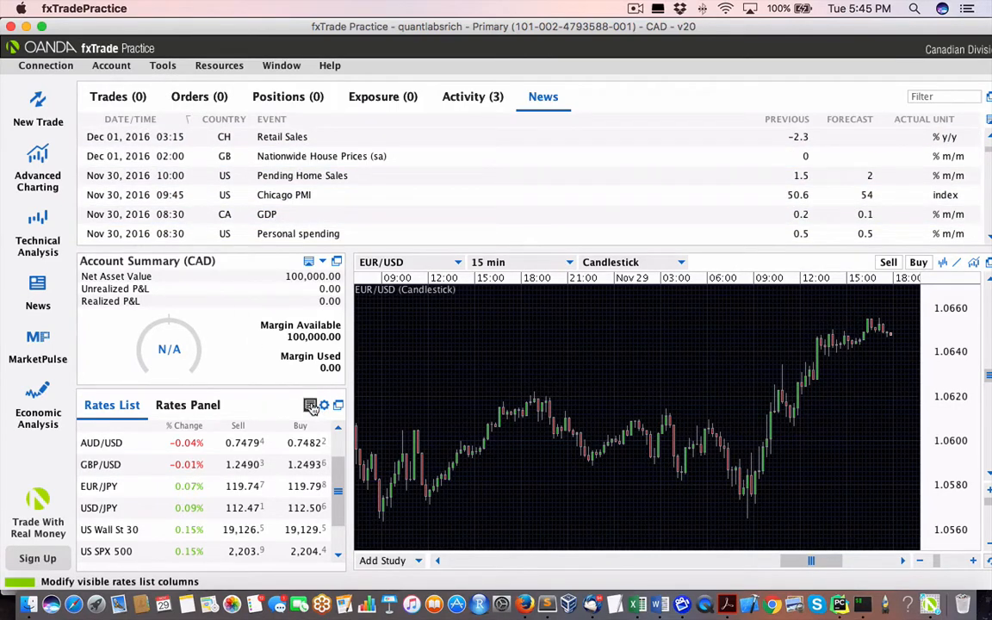
click(310, 405)
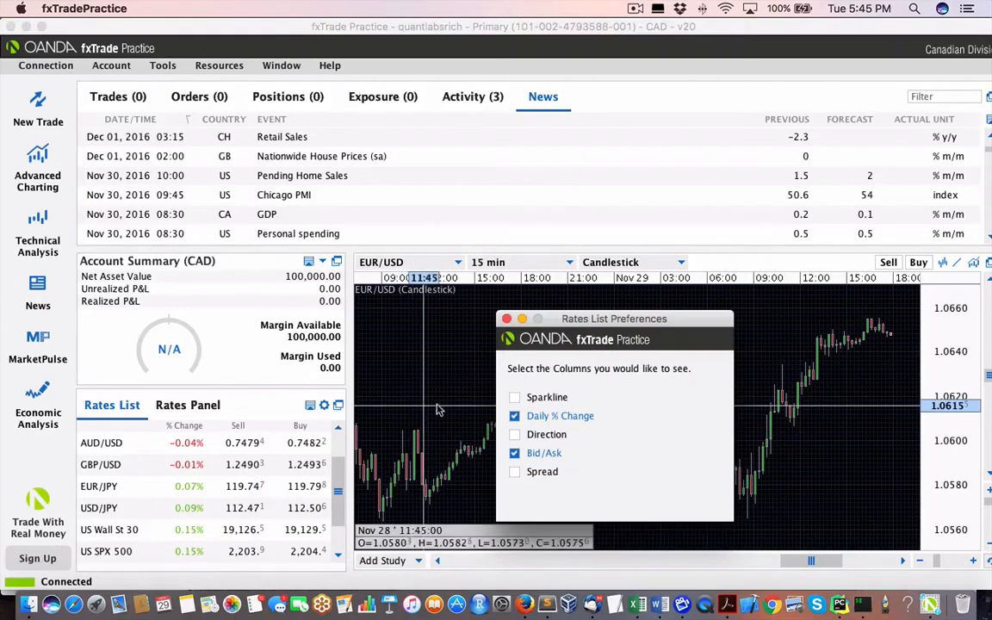
click(507, 318)
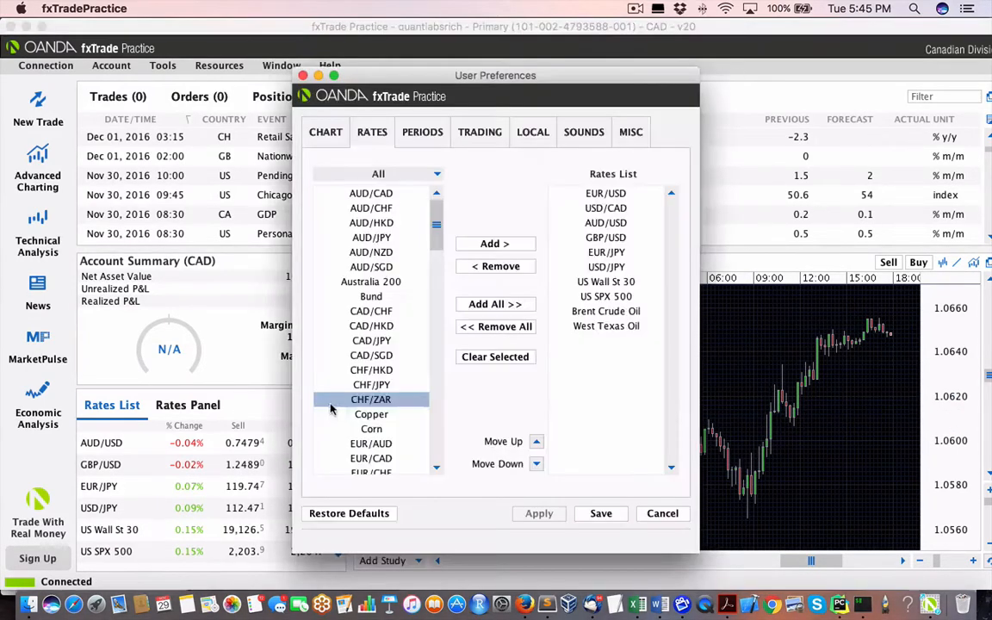
click(371, 296)
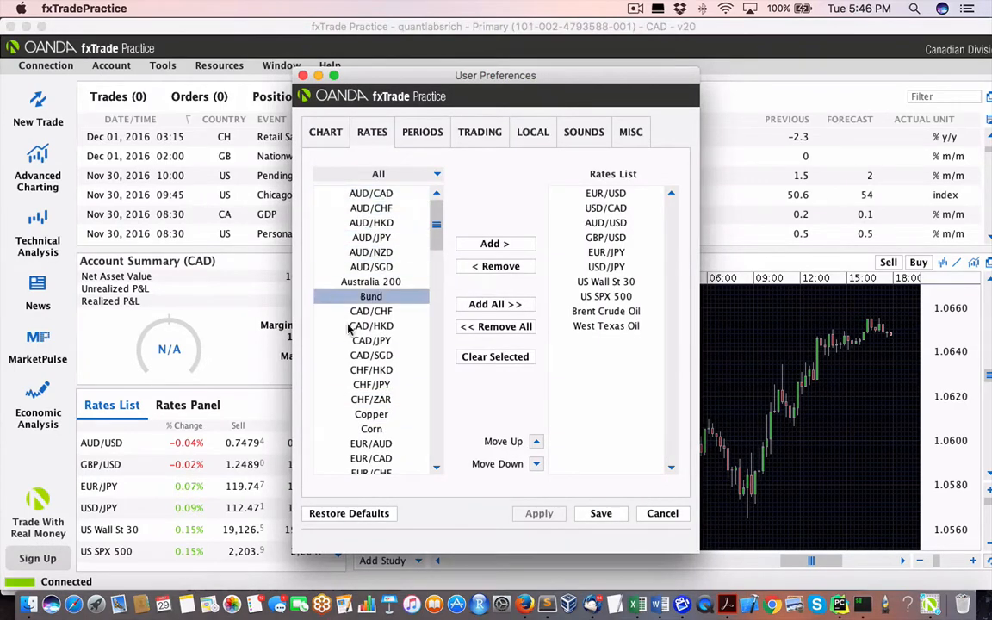
scroll(down, 3)
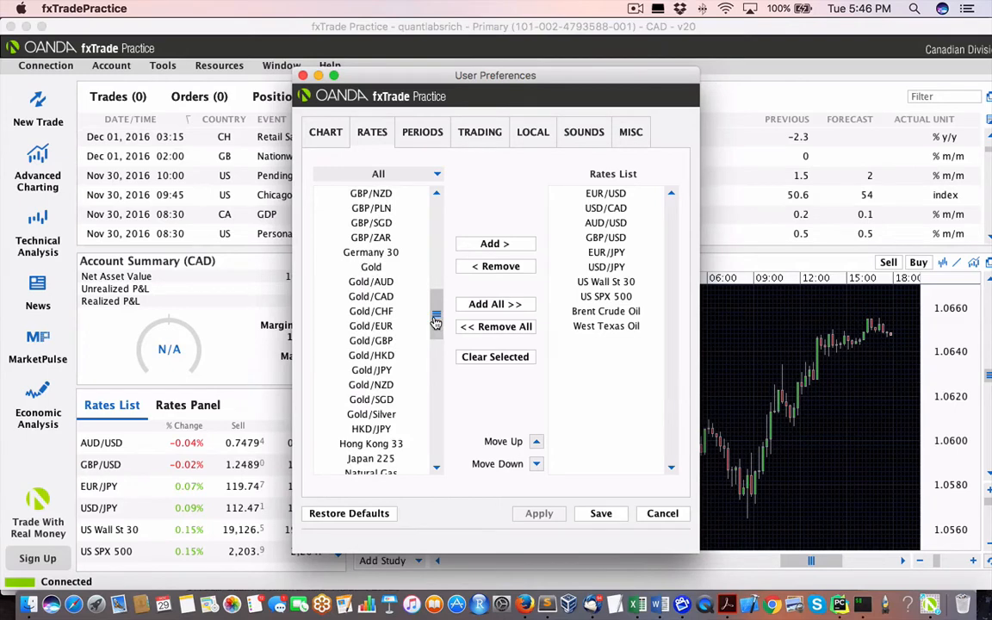
scroll(down, 3)
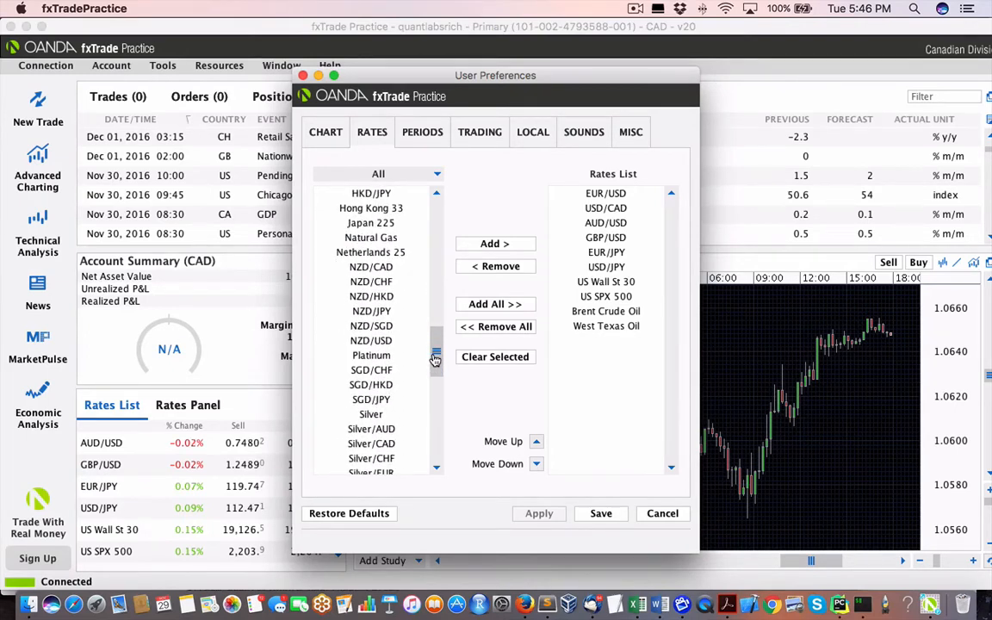
drag(435, 357, 435, 443)
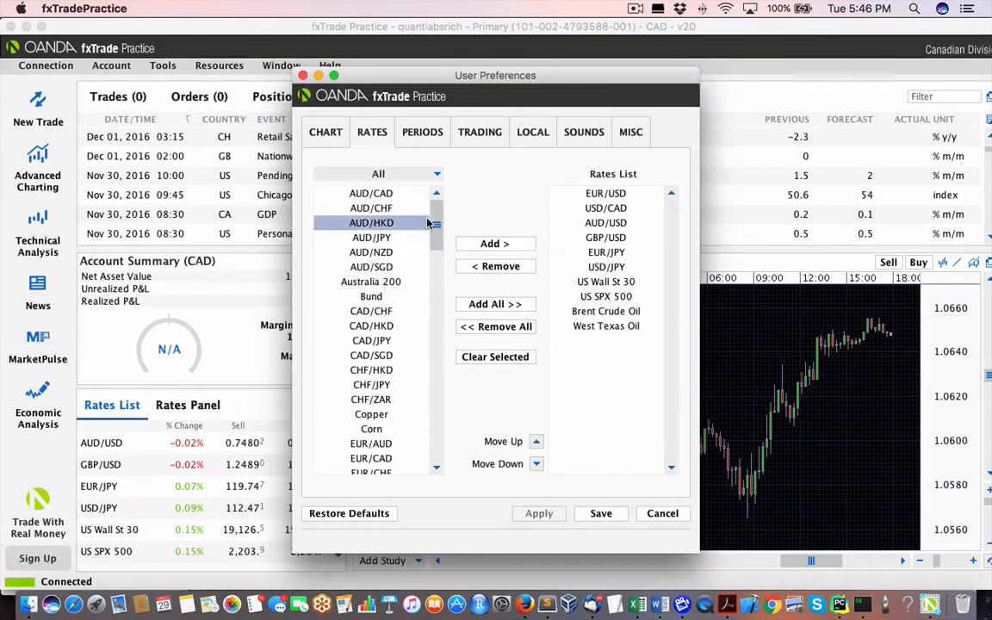
click(371, 282)
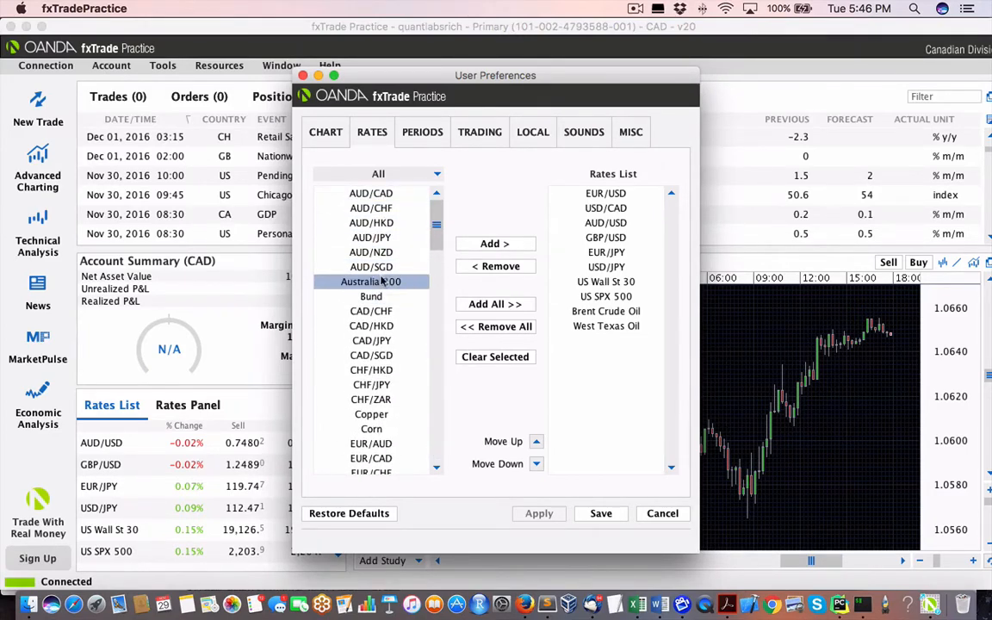
click(371, 193)
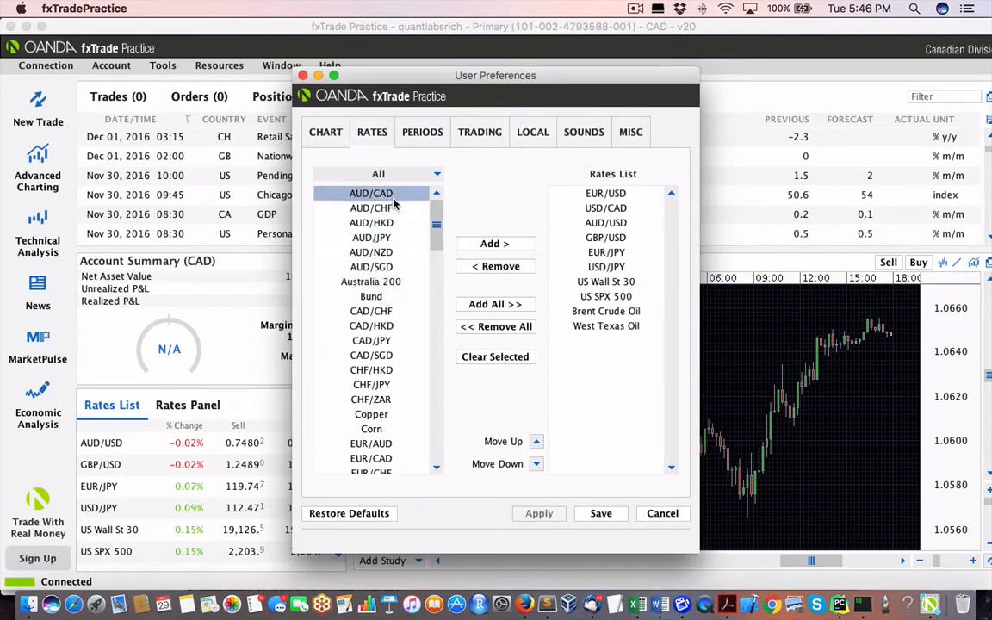
click(371, 311)
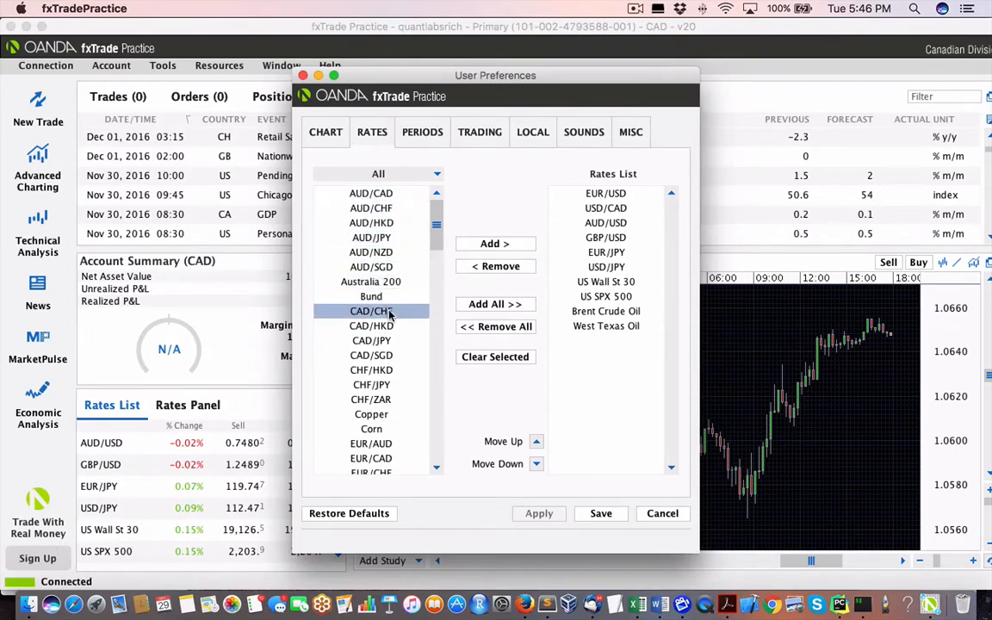
click(371, 384)
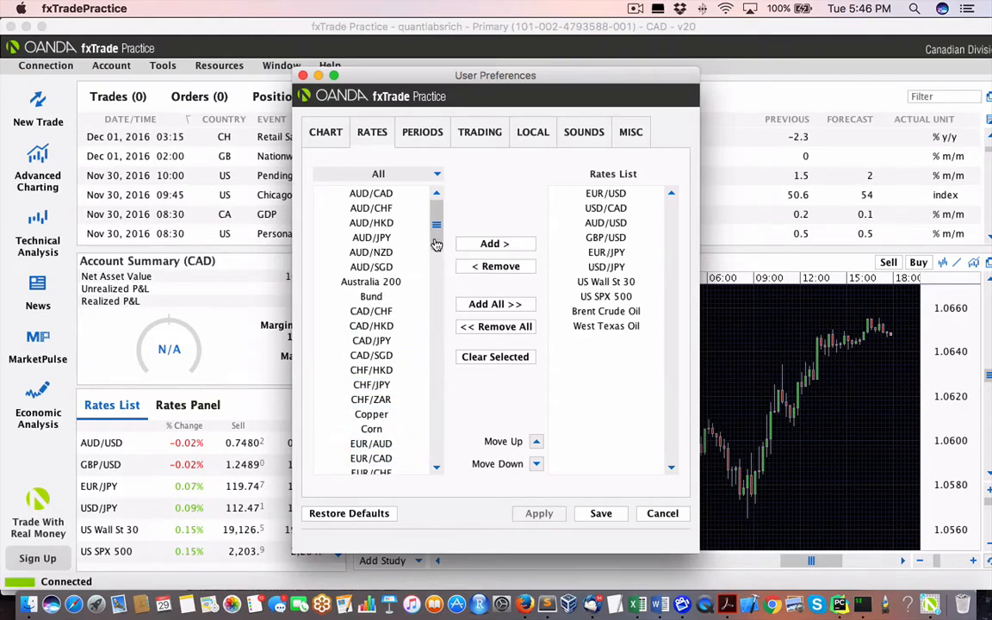
scroll(down, 3)
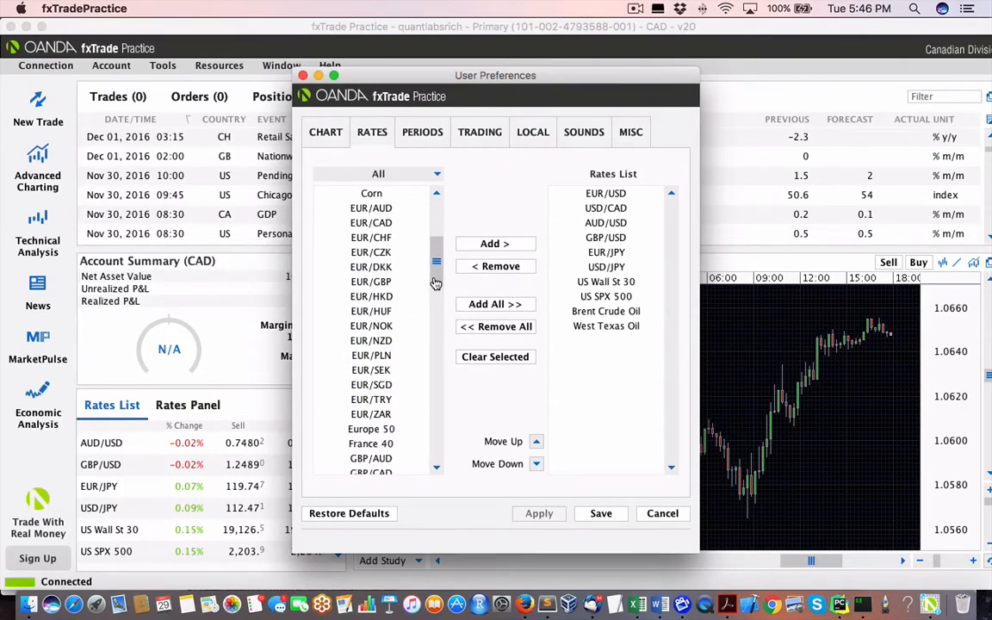
scroll(down, 3)
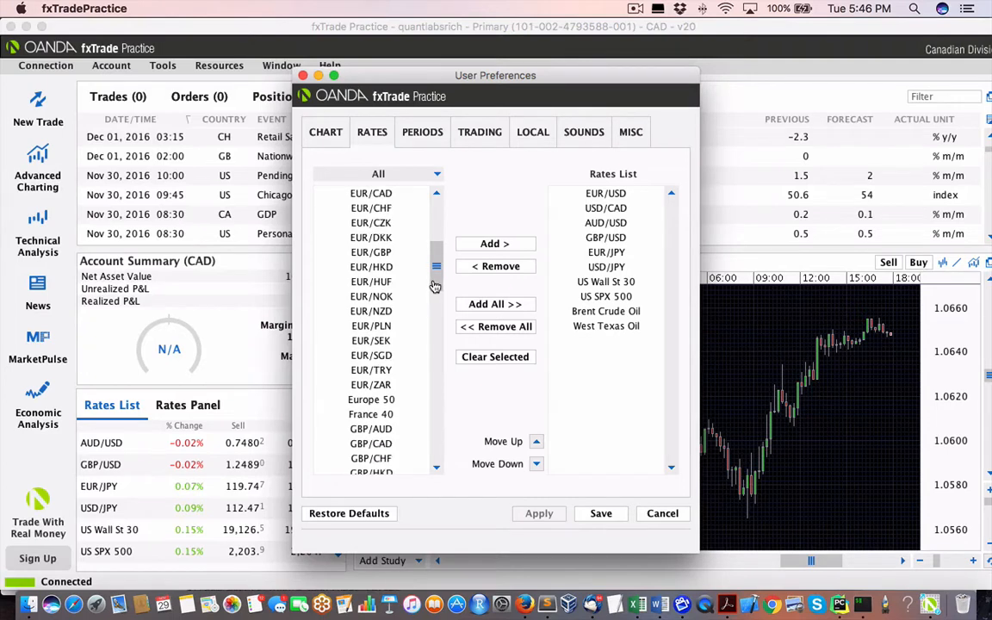
scroll(down, 3)
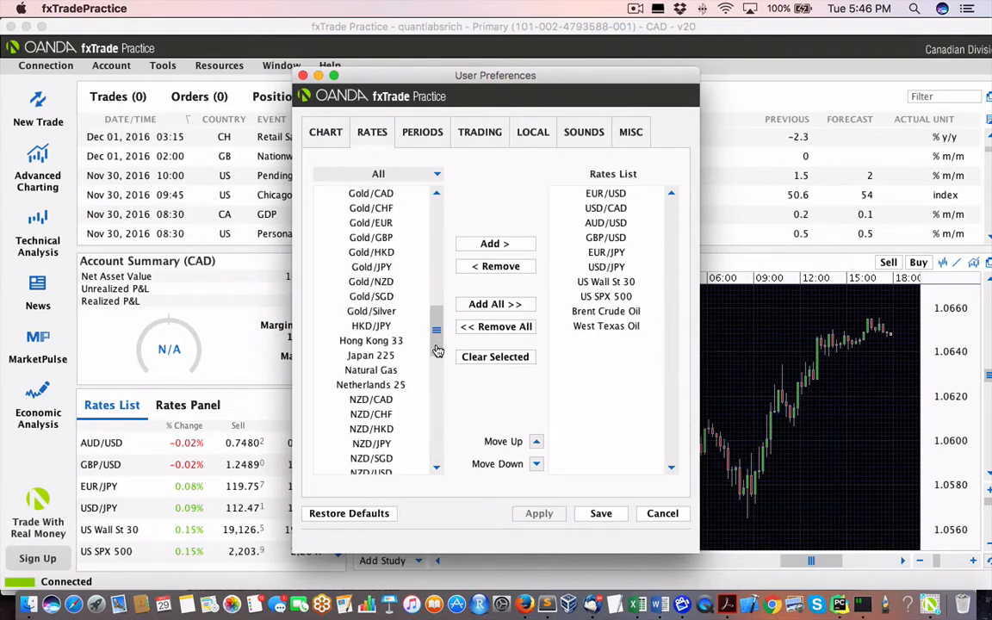
scroll(down, 3)
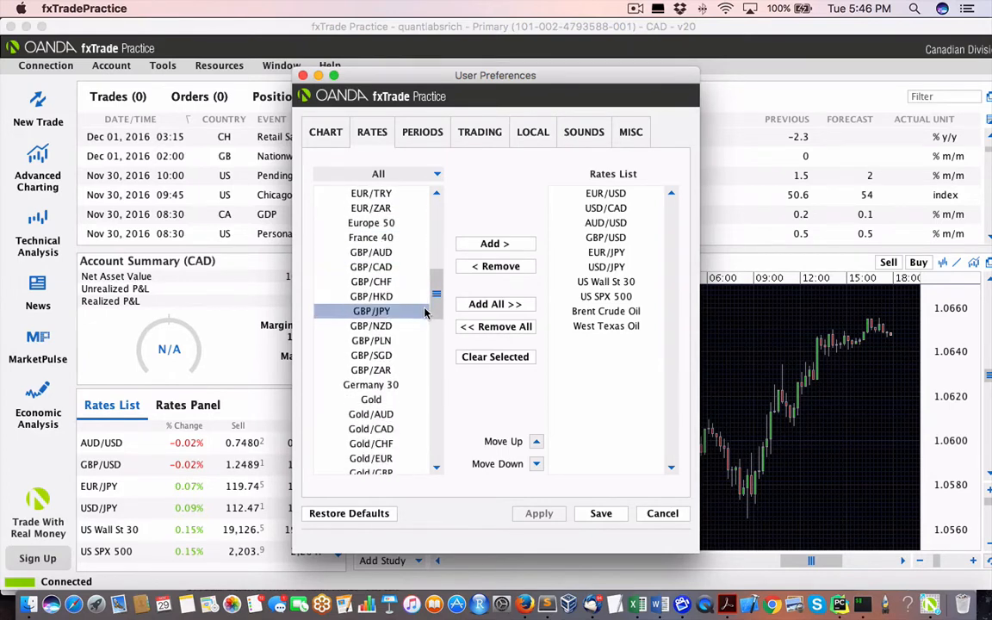
scroll(down, 3)
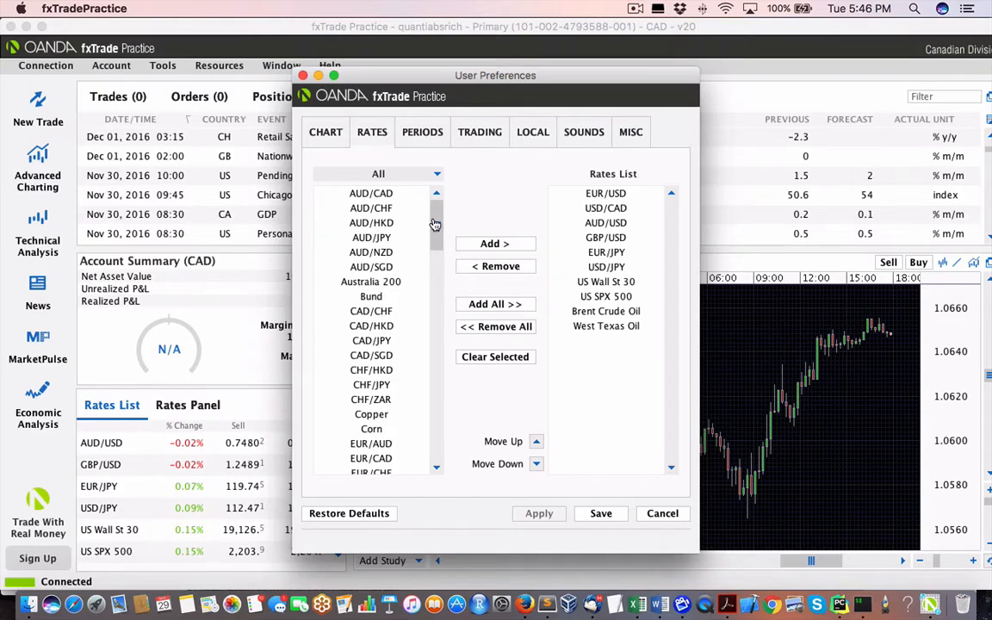
click(371, 326)
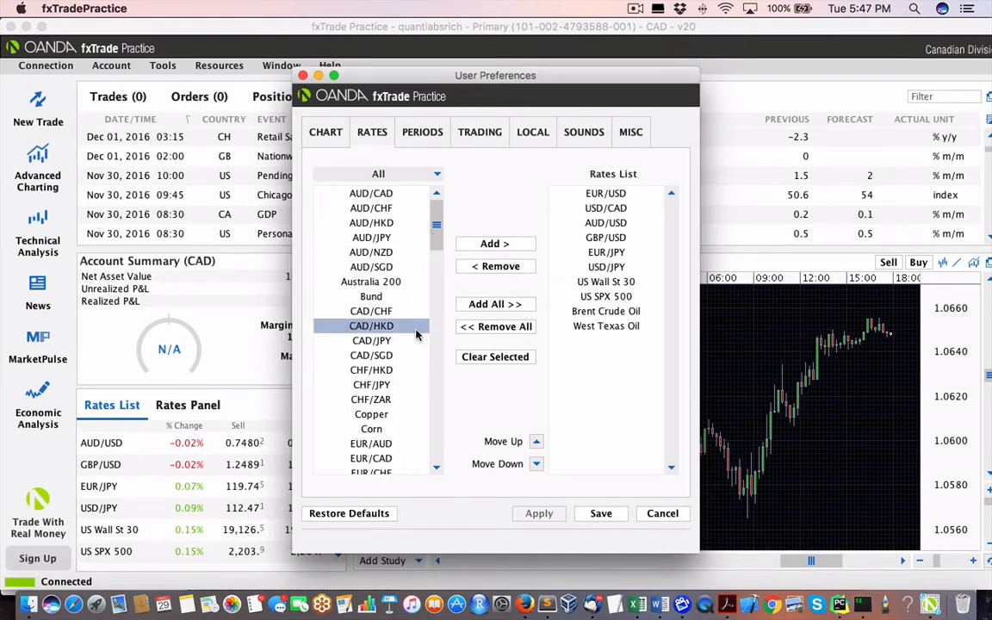
scroll(down, 3)
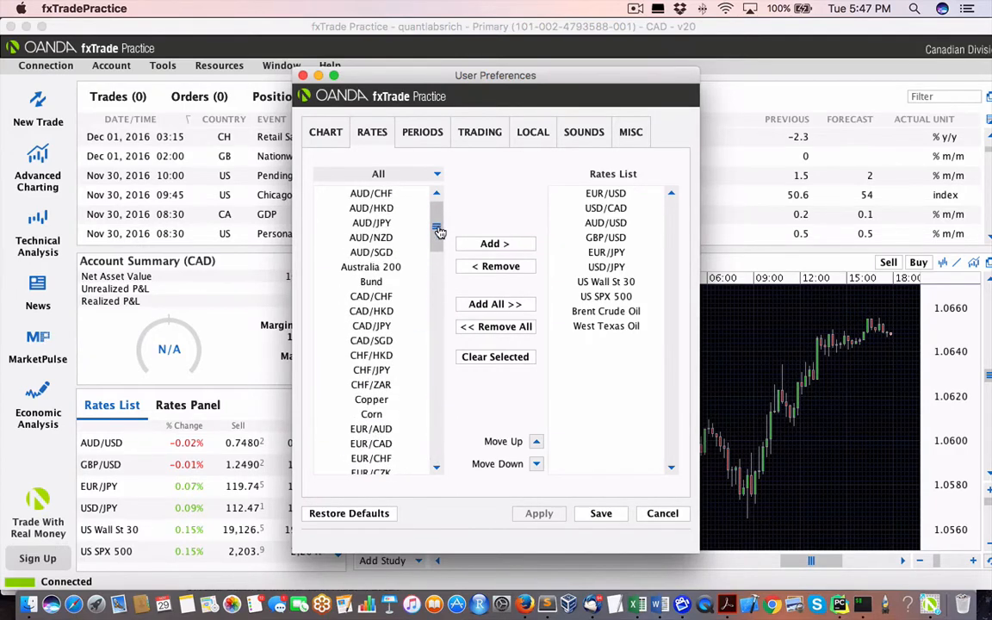
scroll(down, 3)
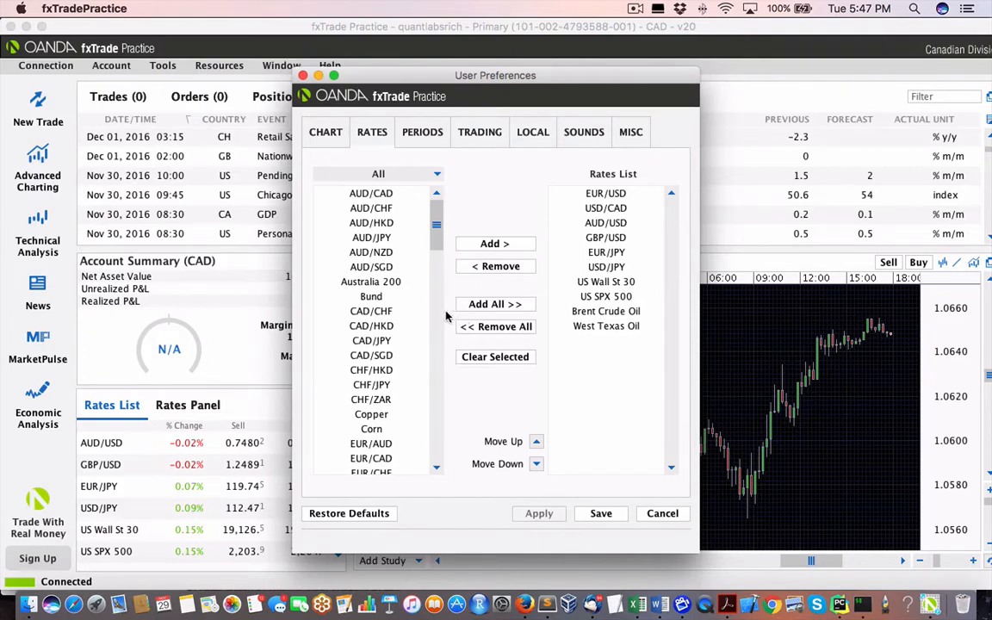
click(371, 296)
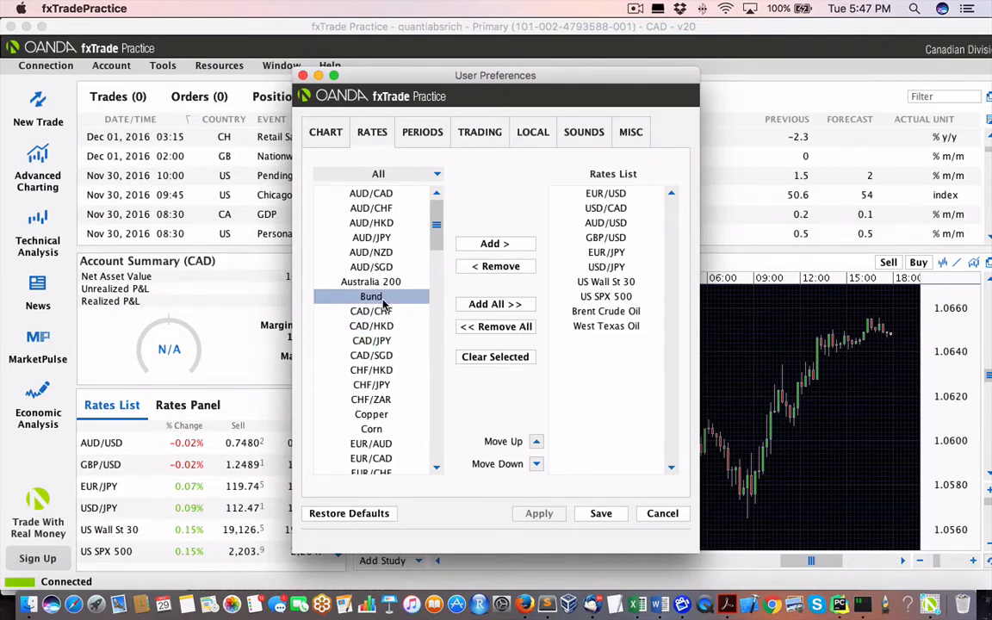
click(371, 282)
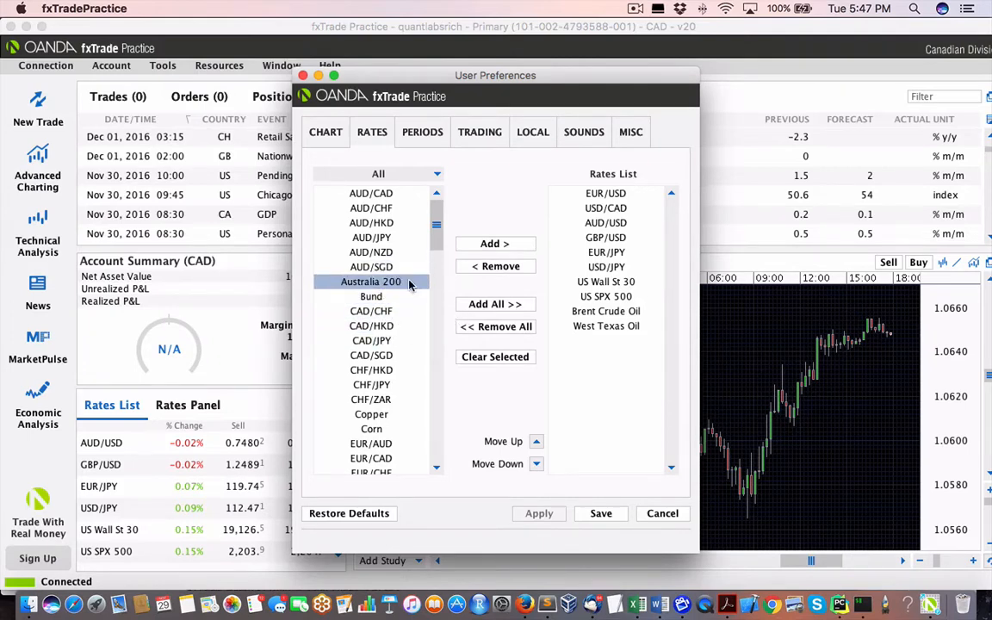
click(371, 369)
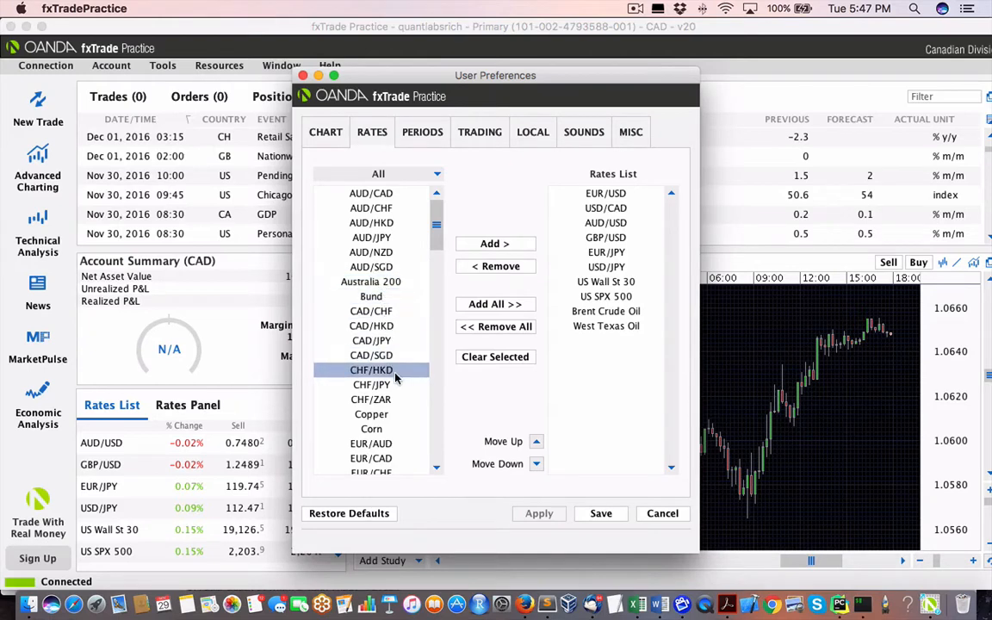
click(371, 429)
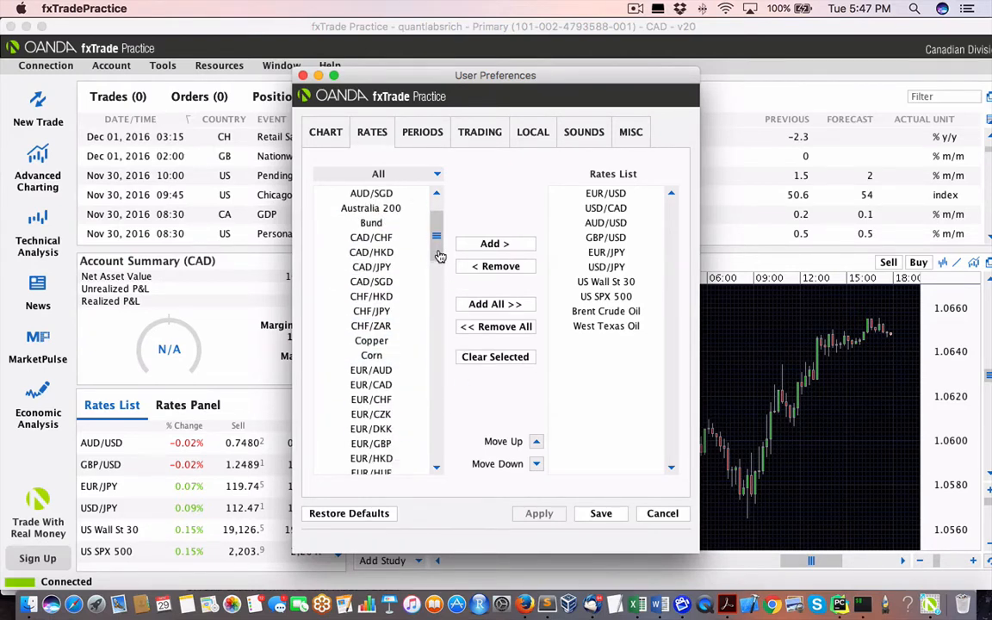
scroll(down, 3)
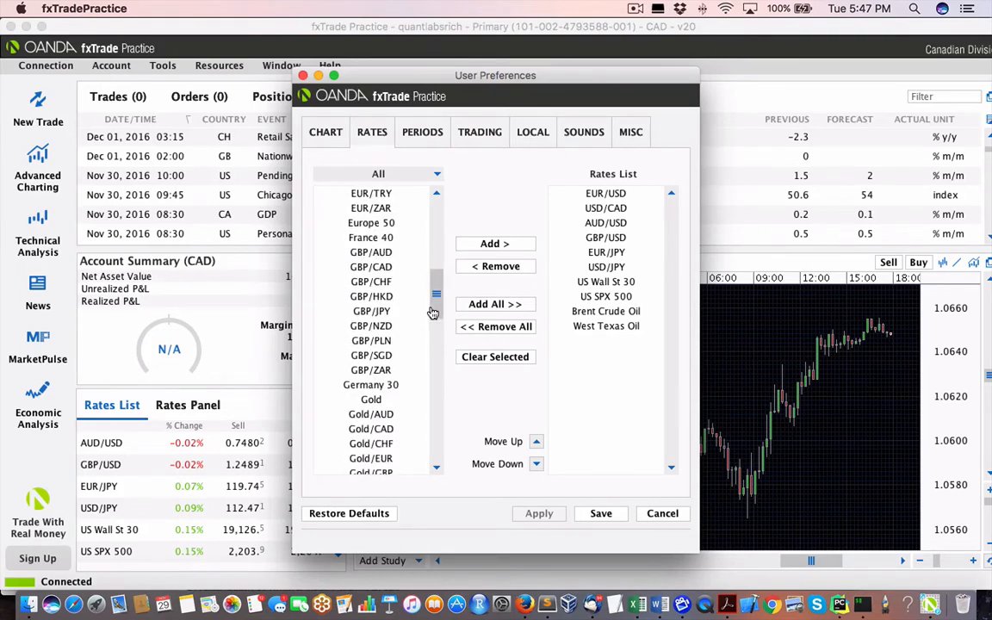
click(371, 398)
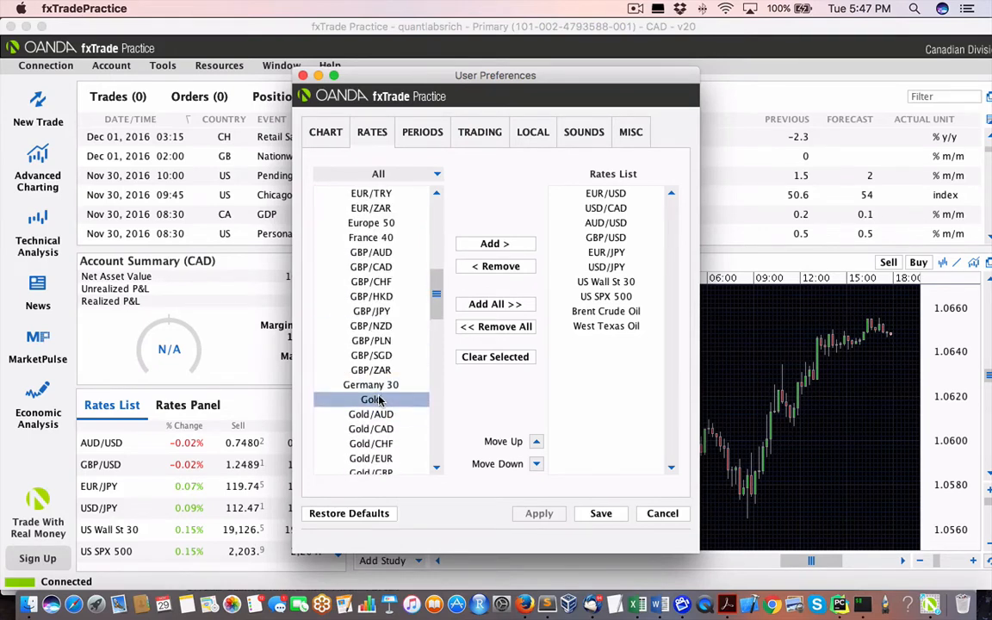
click(370, 385)
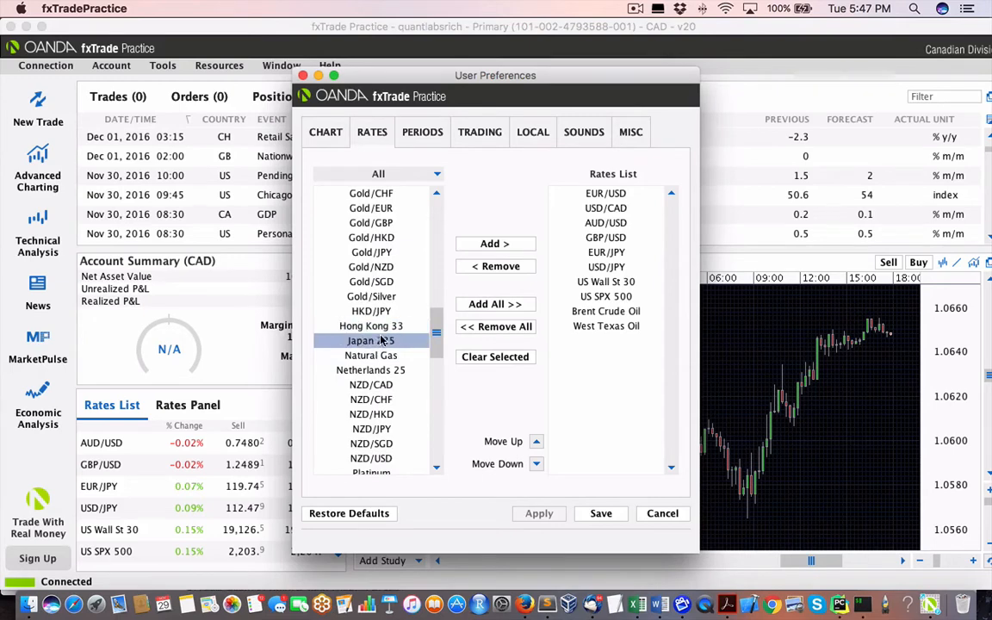
click(371, 355)
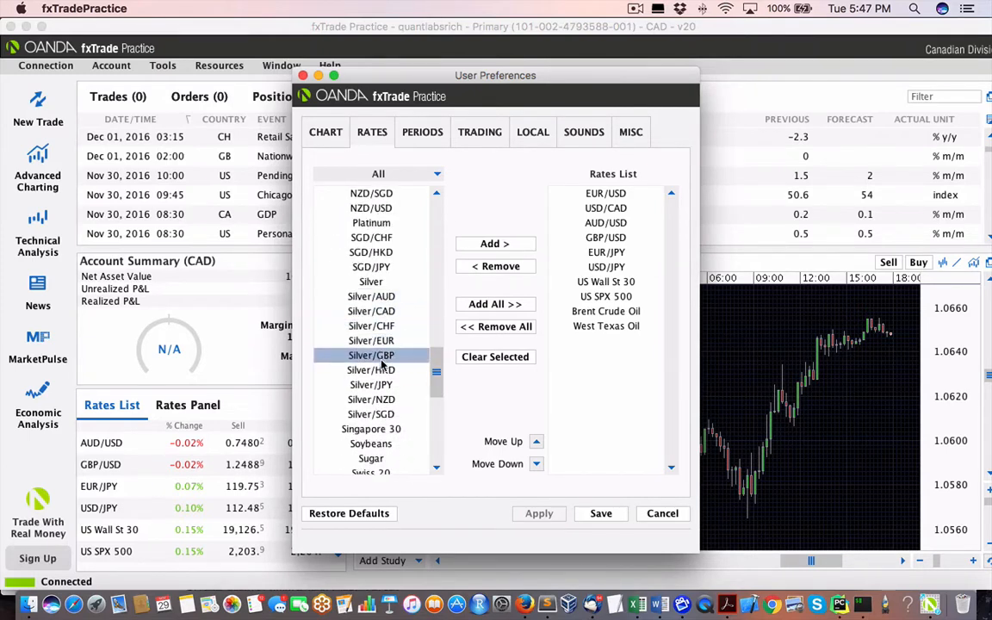
click(370, 429)
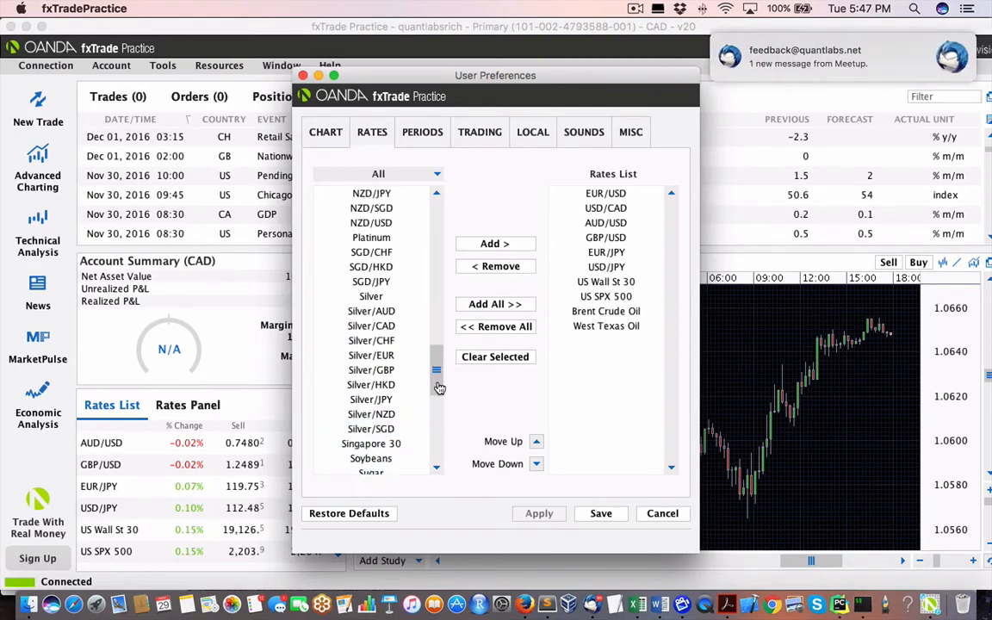
scroll(down, 3)
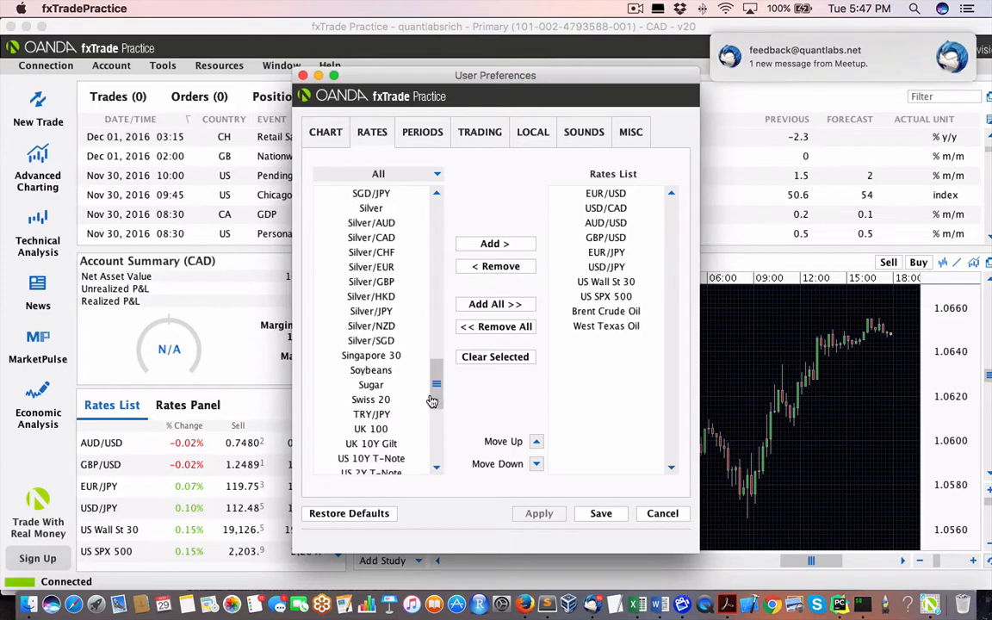
click(370, 429)
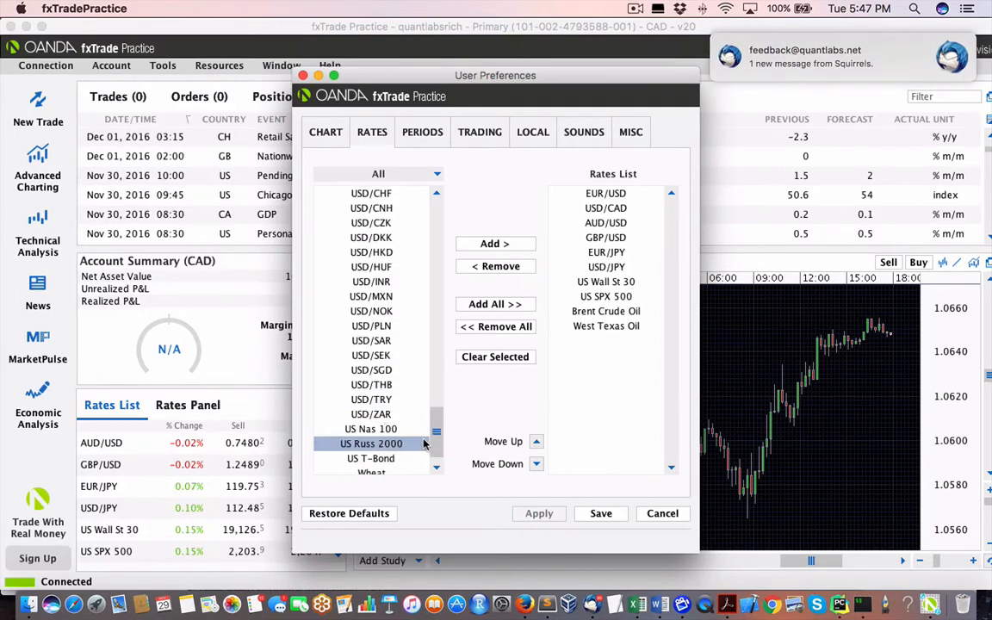
click(372, 296)
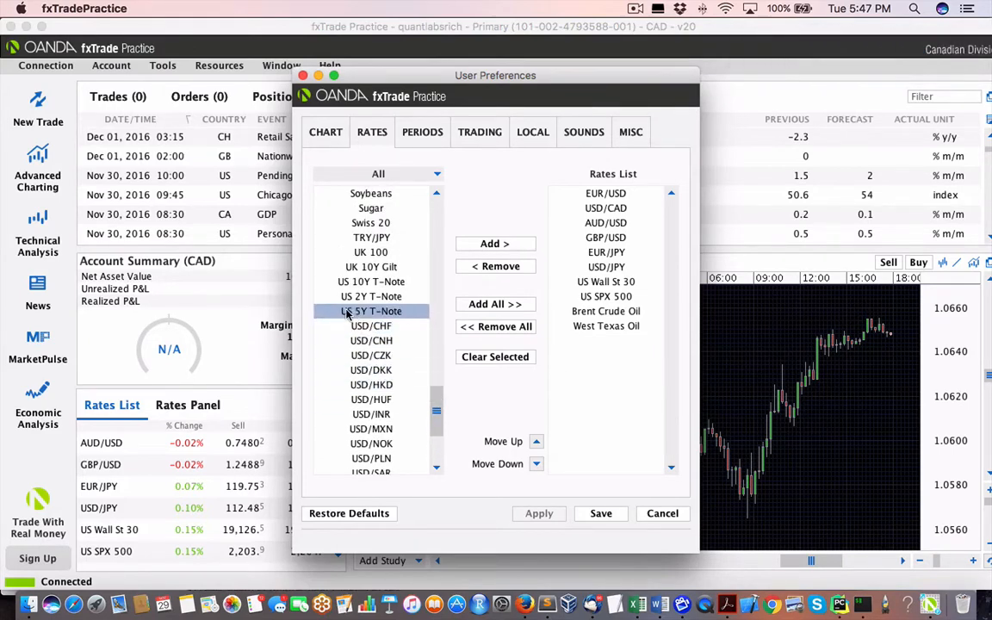
click(370, 267)
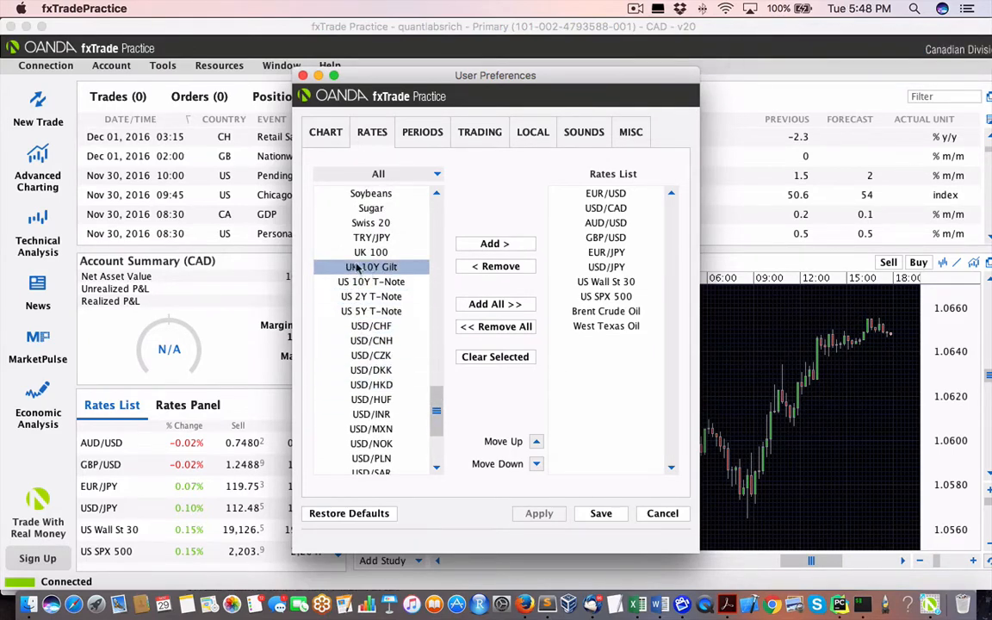
click(371, 282)
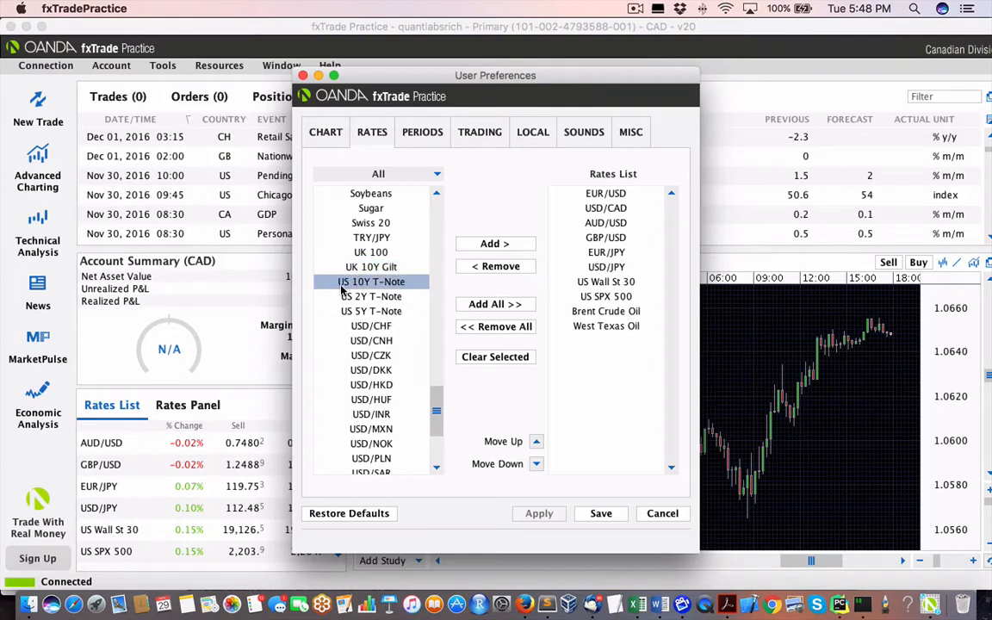
click(371, 296)
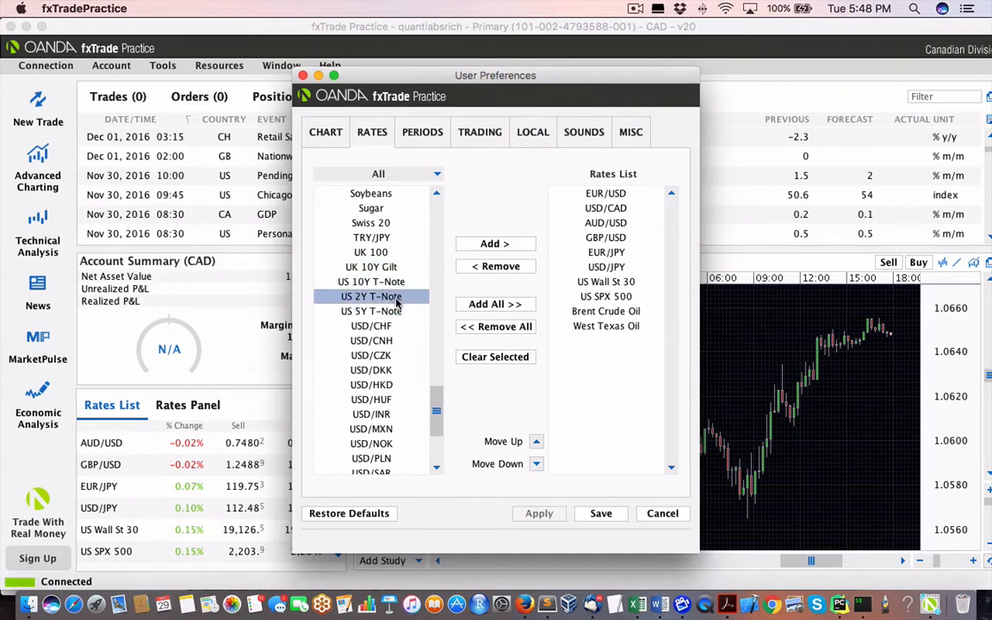
click(372, 341)
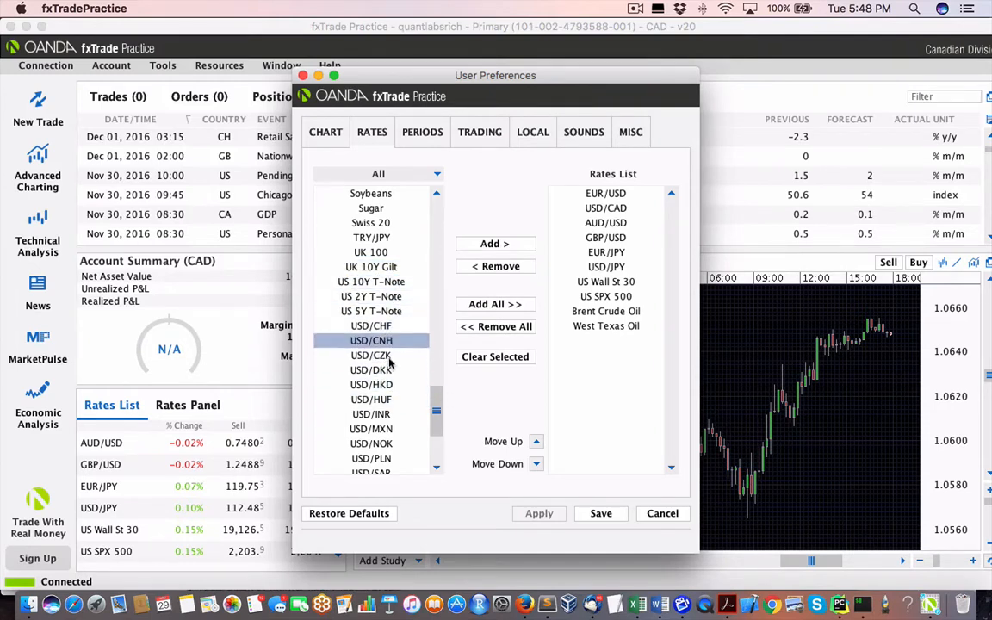
scroll(down, 3)
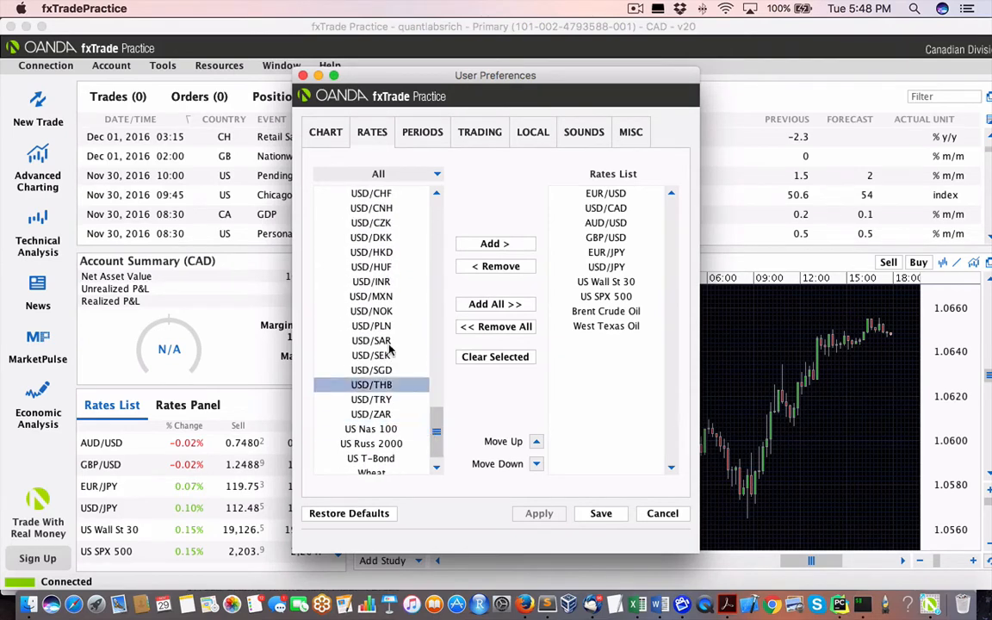
click(371, 443)
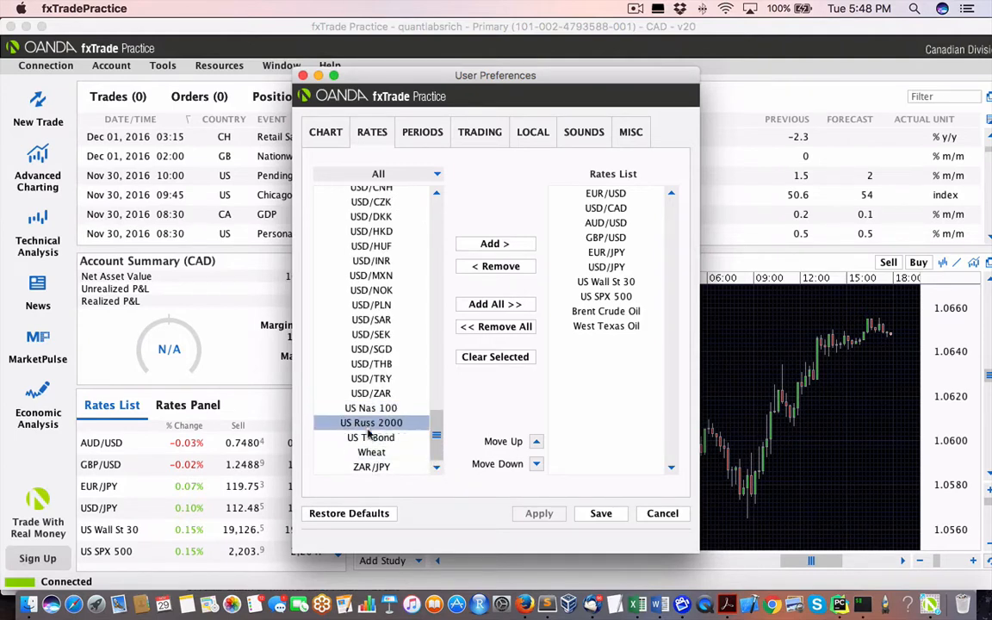
click(371, 438)
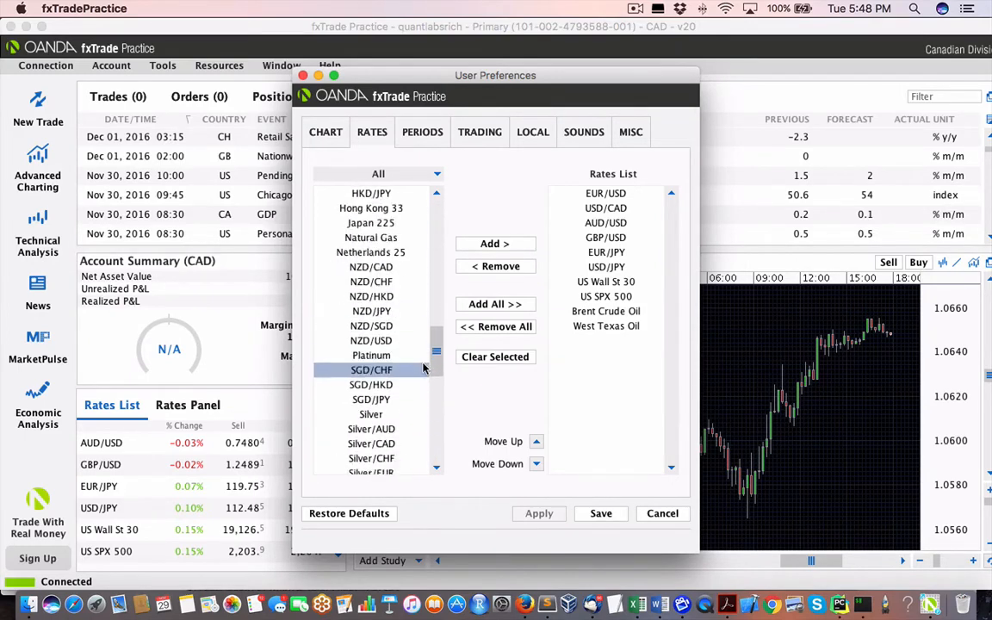
click(607, 311)
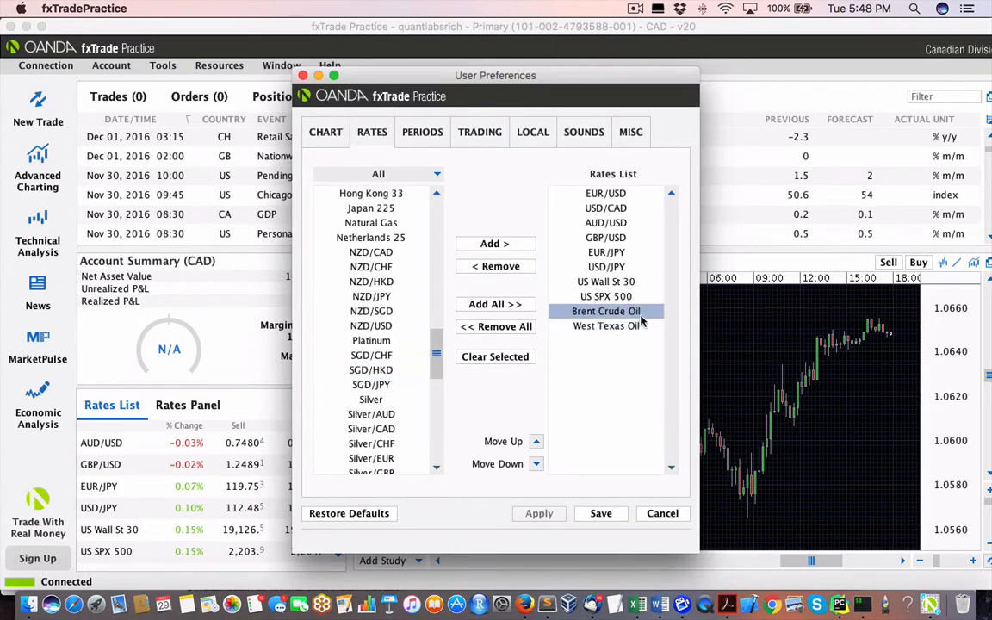
click(606, 326)
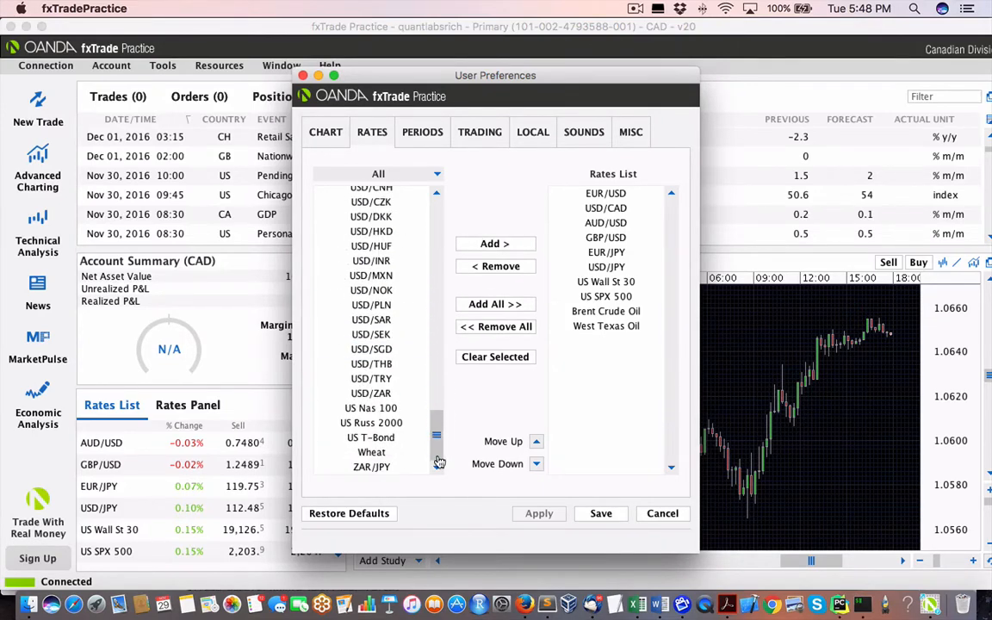
click(371, 364)
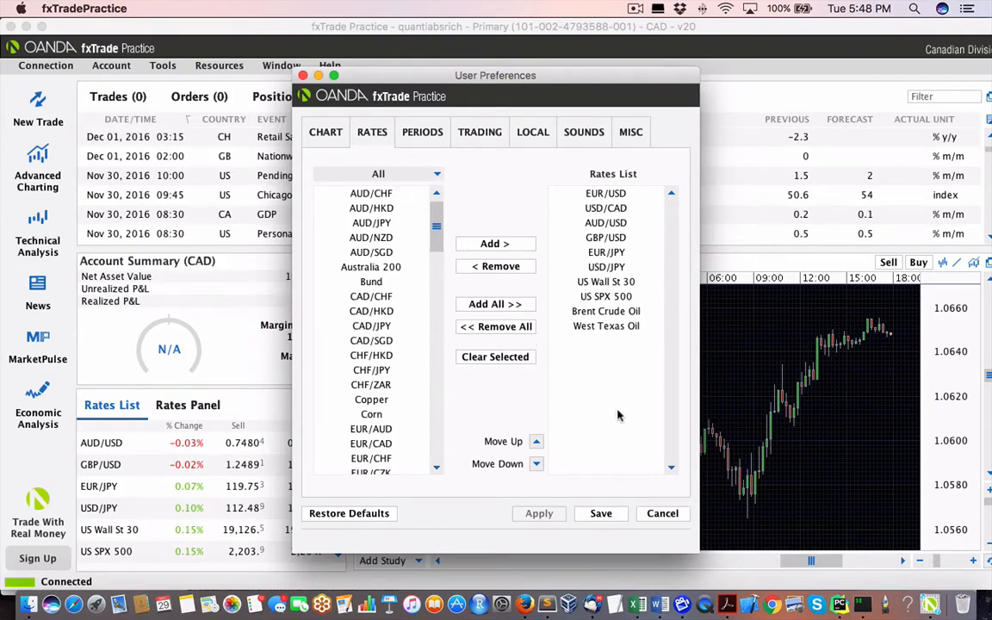
click(371, 282)
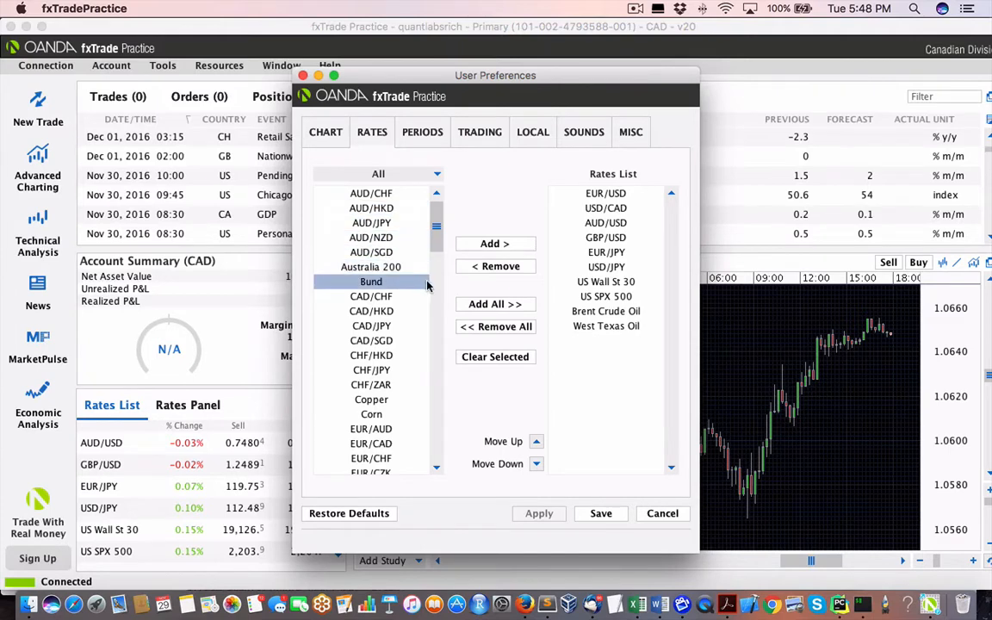
click(371, 222)
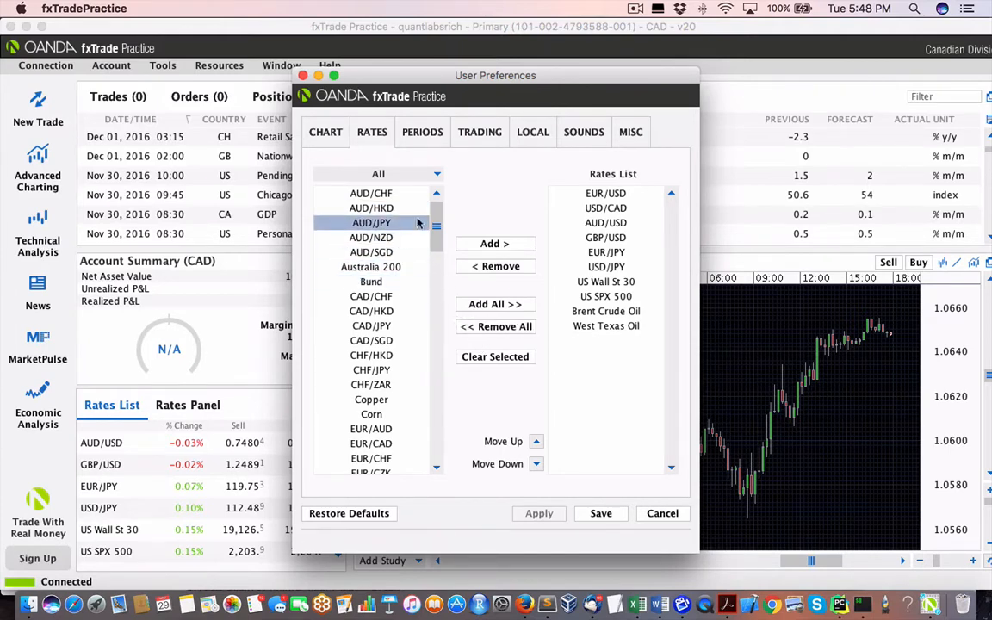
click(422, 132)
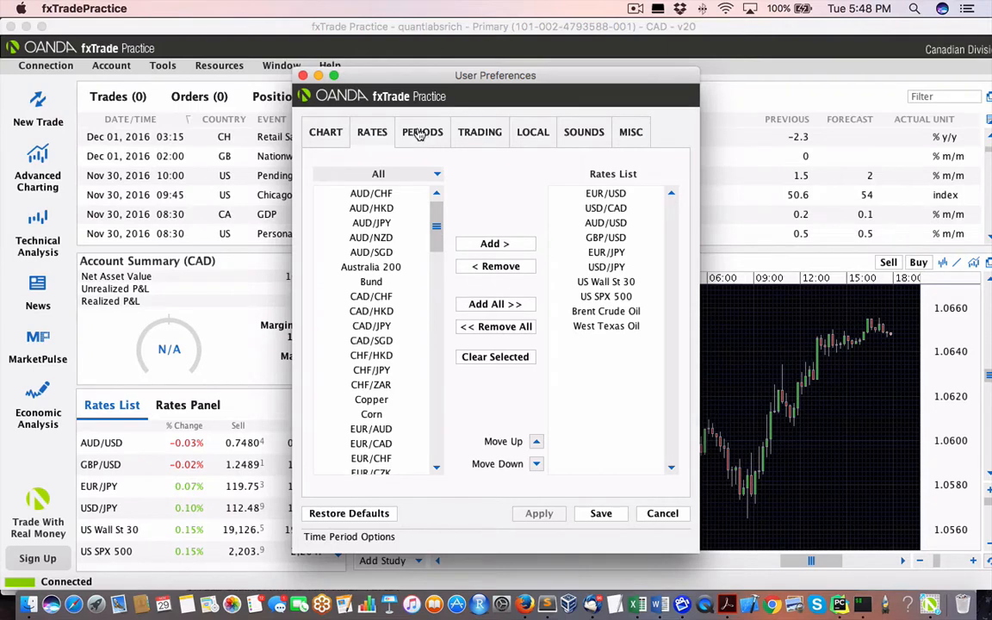
Step: Review the Time Period, Rates, Defaults, Custom Sounds and MISC preference tabs
click(422, 132)
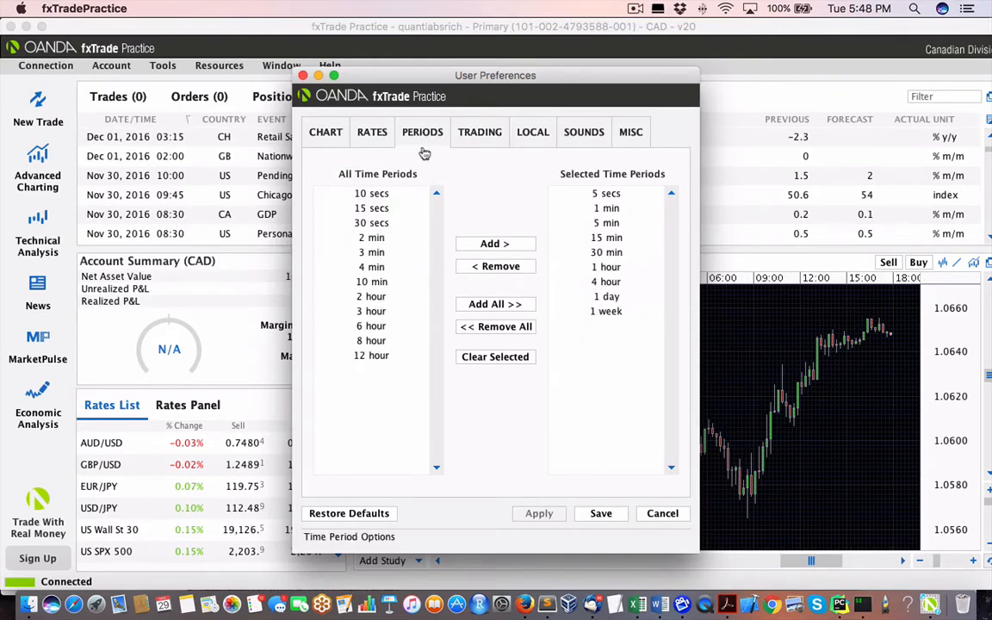
click(372, 131)
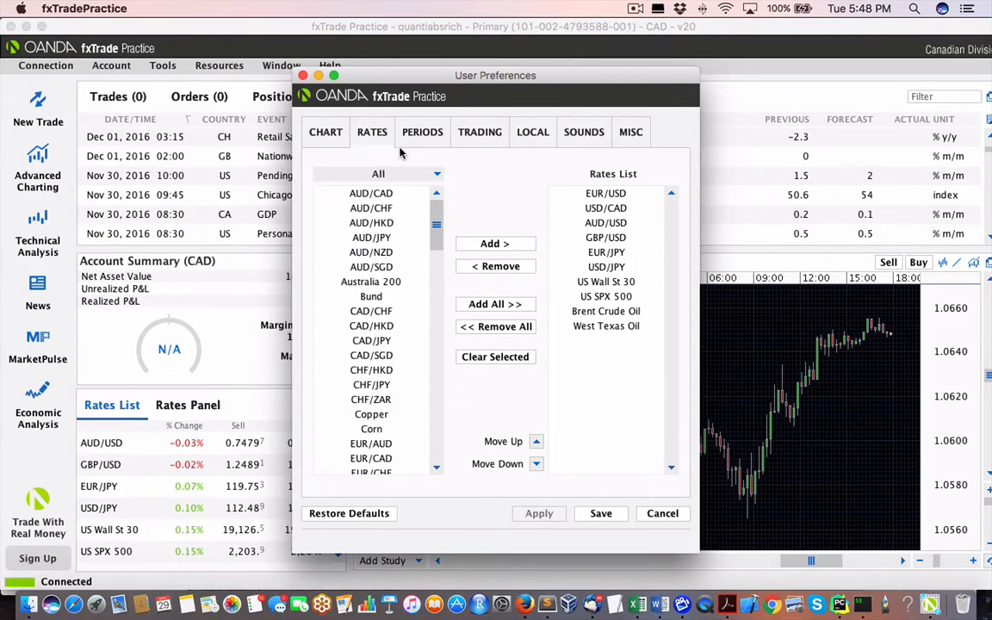
click(422, 132)
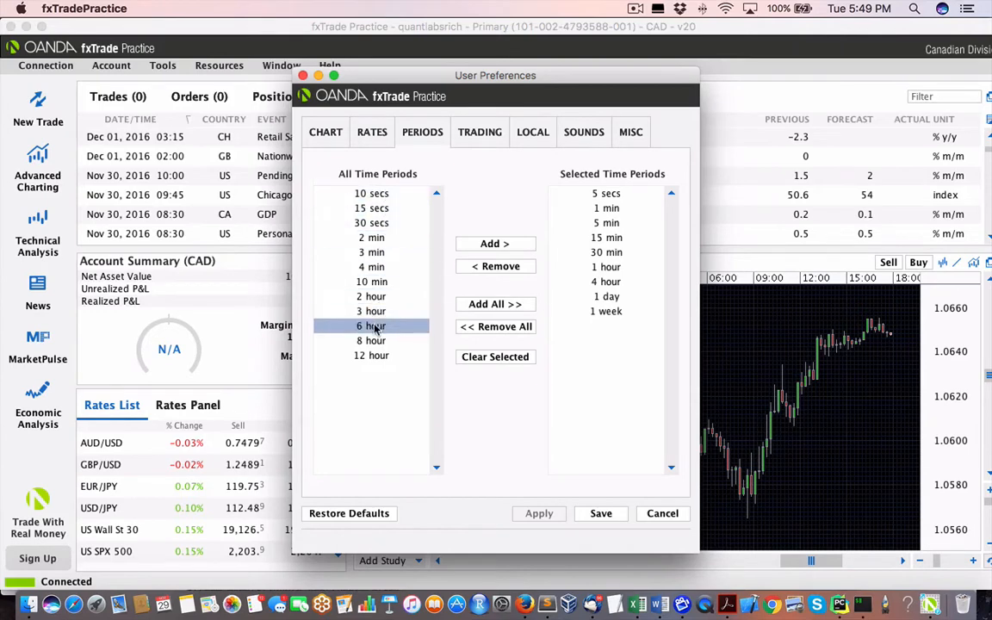
click(480, 132)
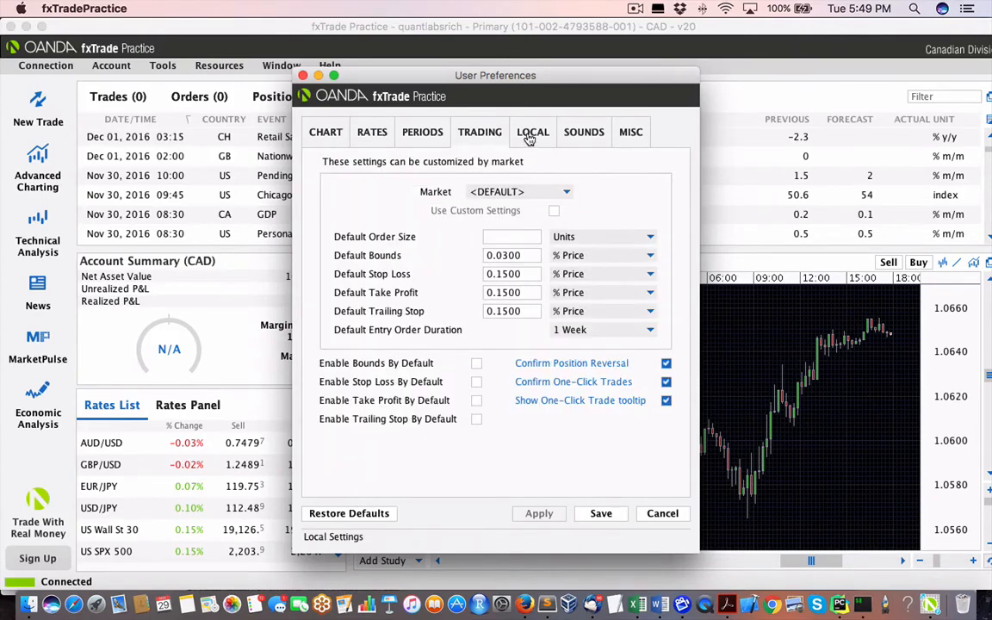
click(584, 132)
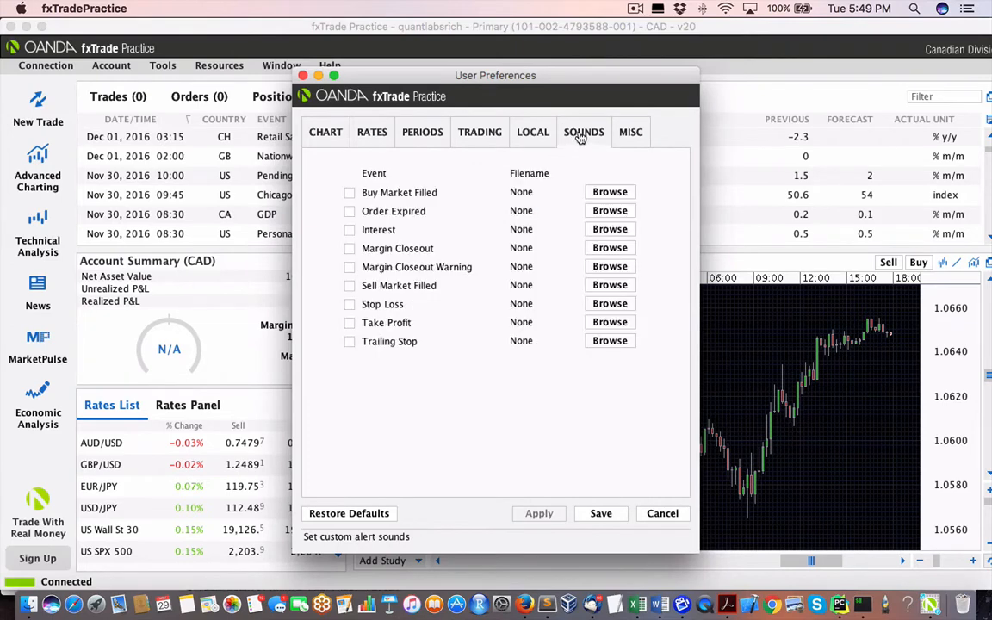
click(631, 132)
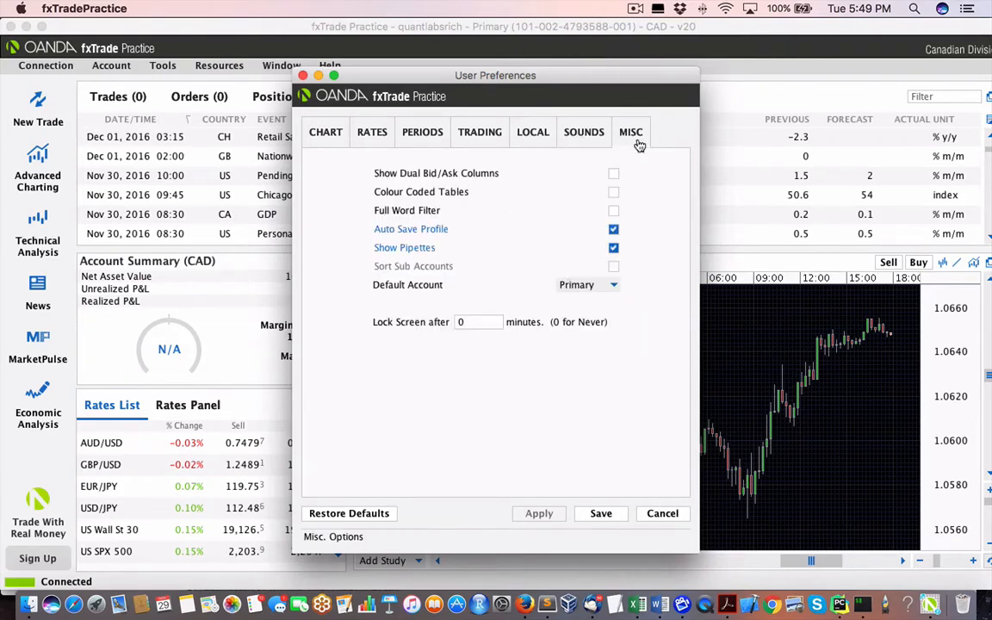
click(663, 514)
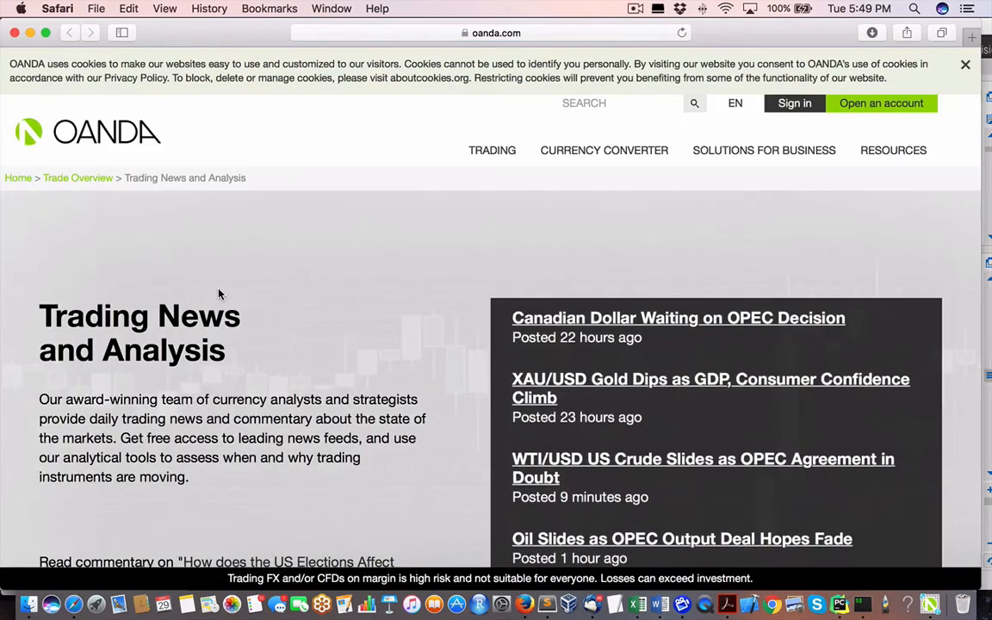
Step: Scroll the Trading News and Analysis page down to OANDA Labs and Calculators
scroll(down, 3)
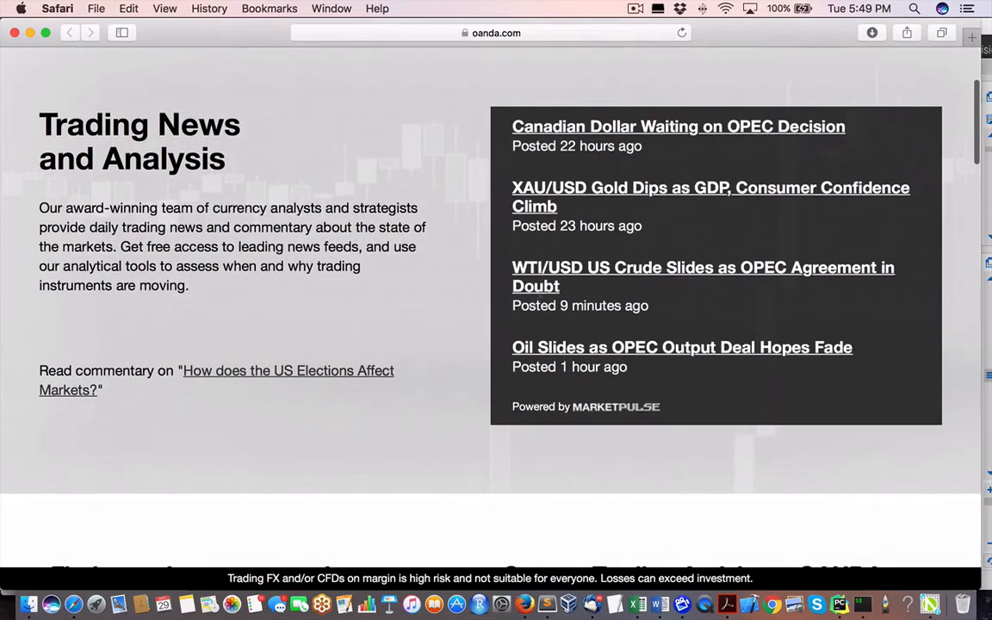
scroll(down, 3)
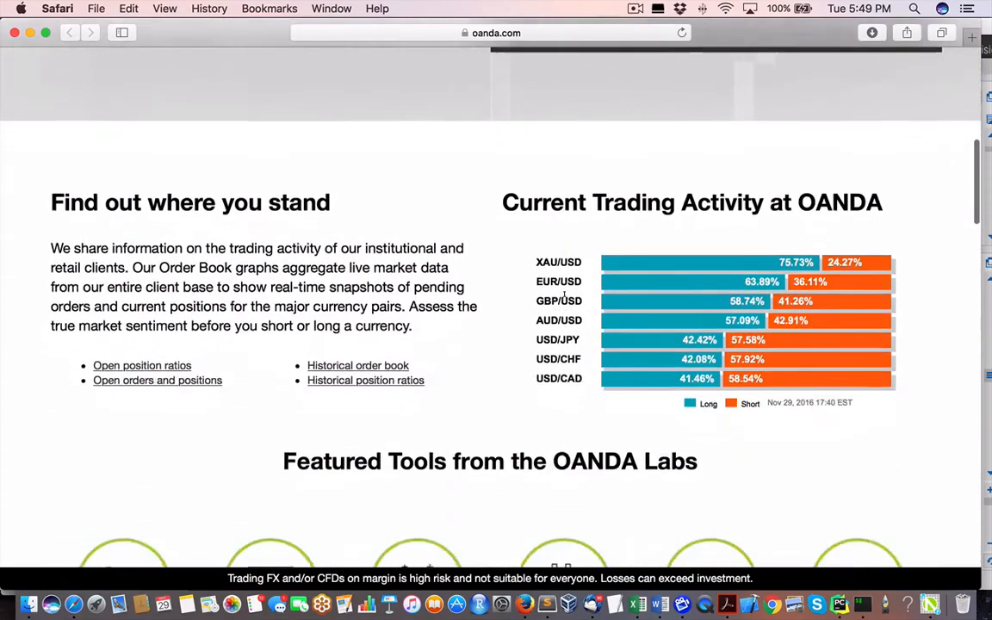
scroll(down, 3)
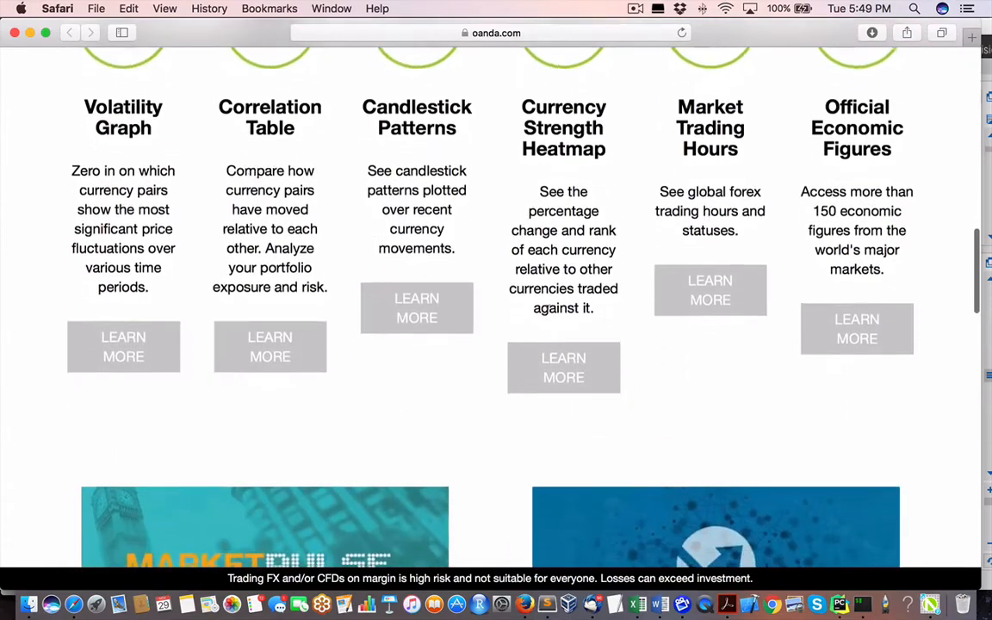
scroll(down, 3)
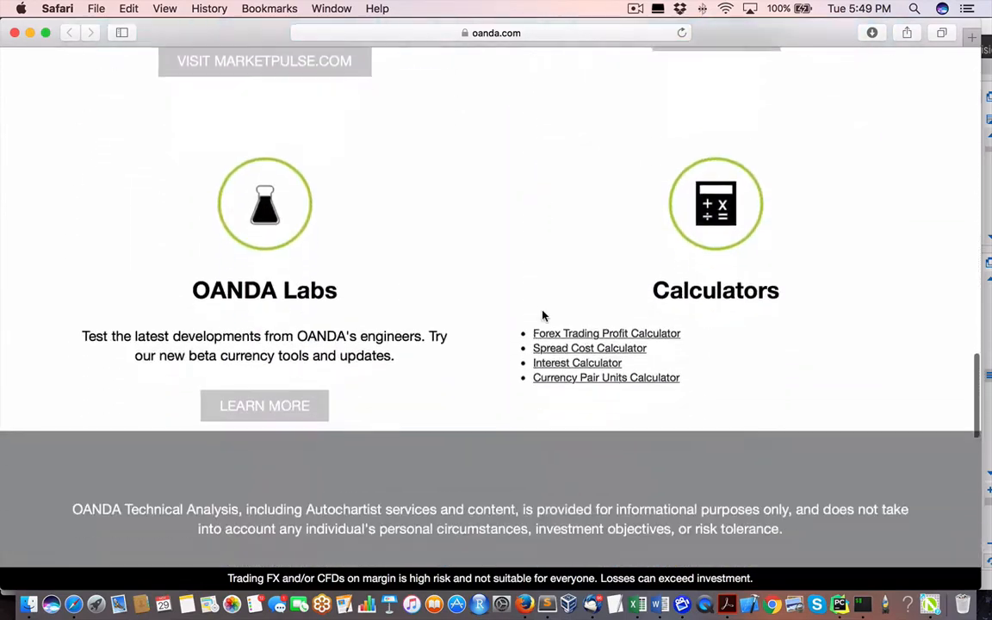
scroll(down, 3)
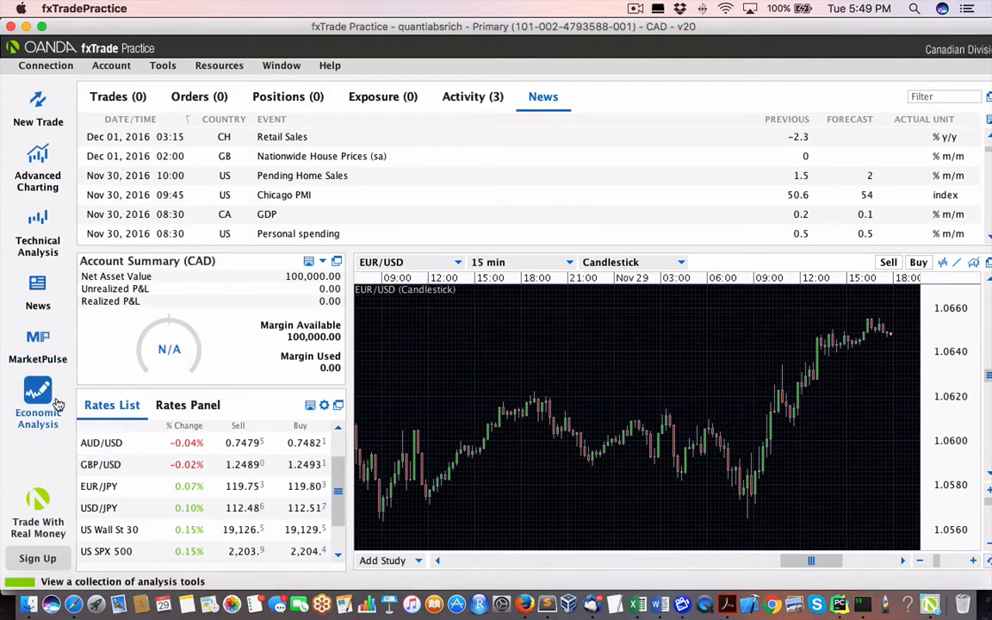
mouse_move(47, 392)
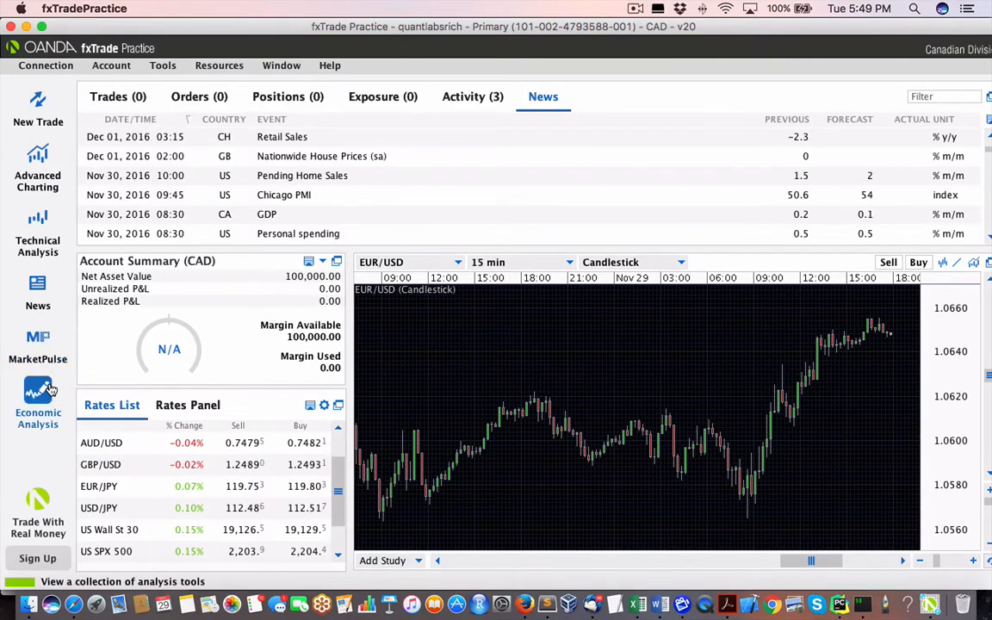
mouse_move(537, 426)
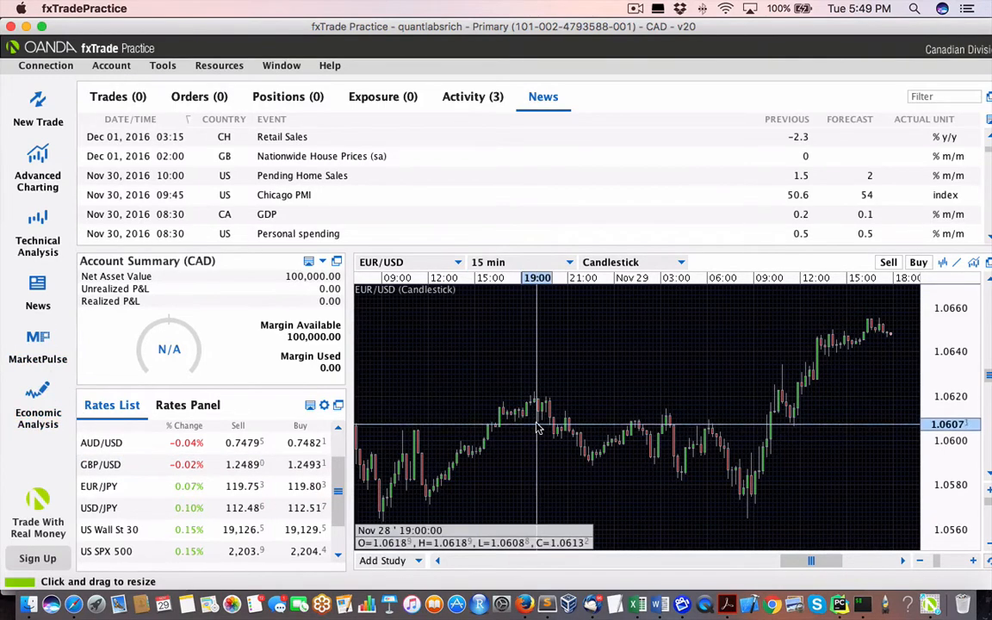
mouse_move(422, 413)
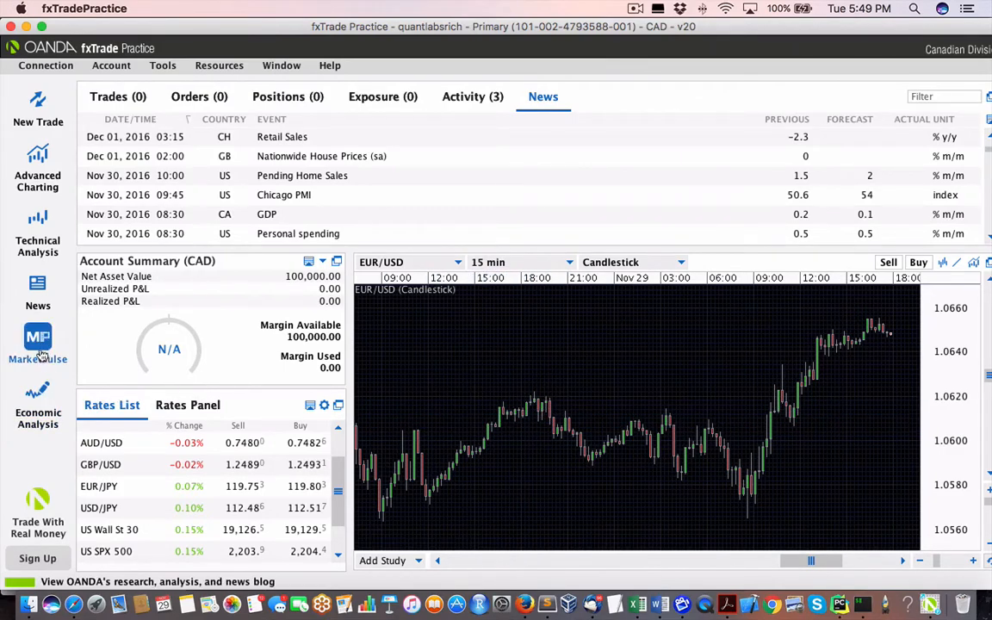
Step: Launch MarketPulse from the sidebar icon
click(38, 340)
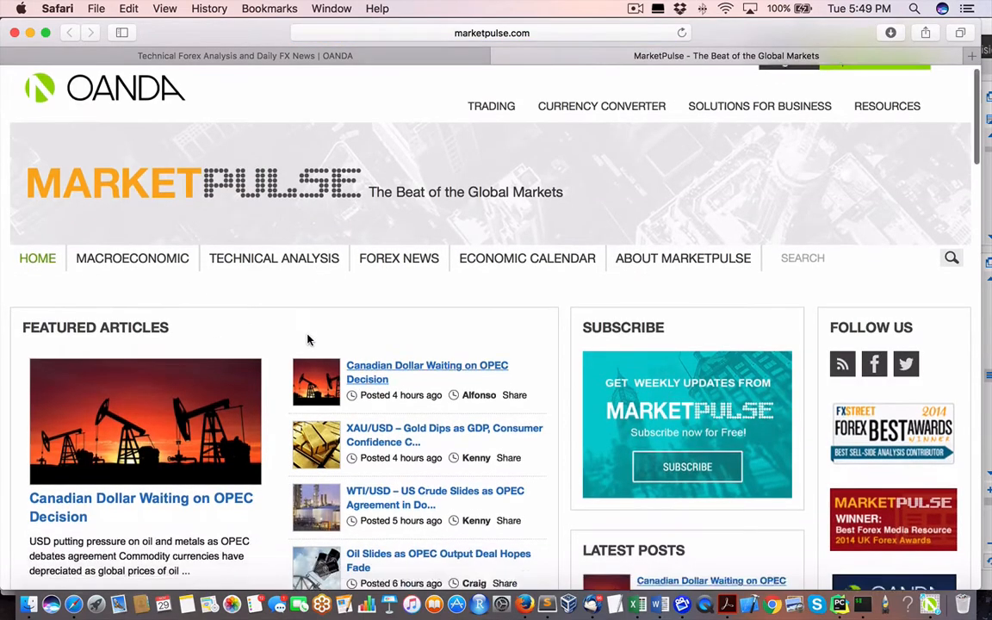
Step: Scroll MarketPulse past Featured Articles to Dean's FX and Technical Analysis
scroll(down, 3)
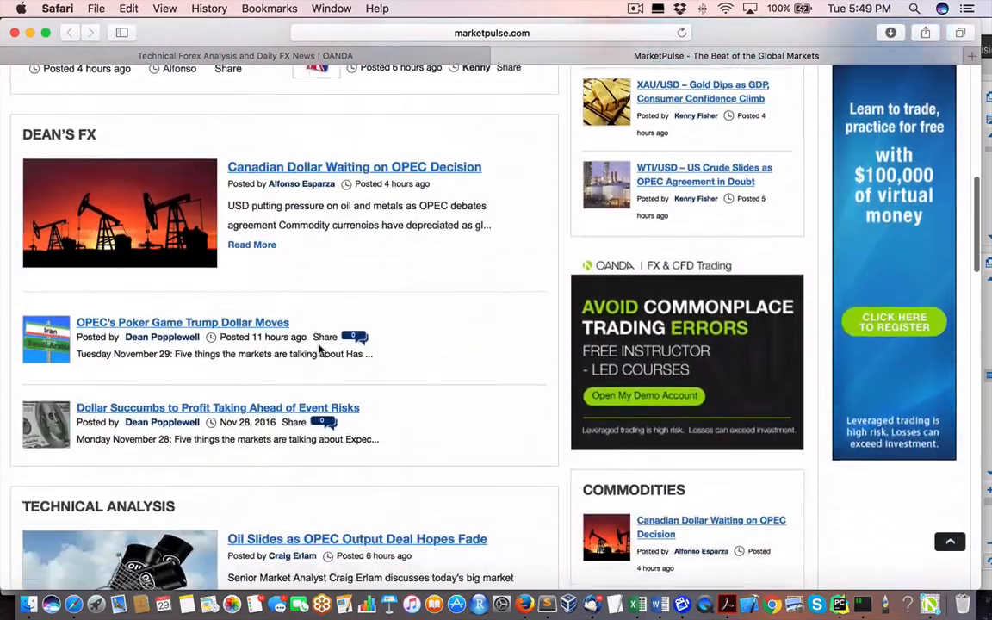
scroll(down, 3)
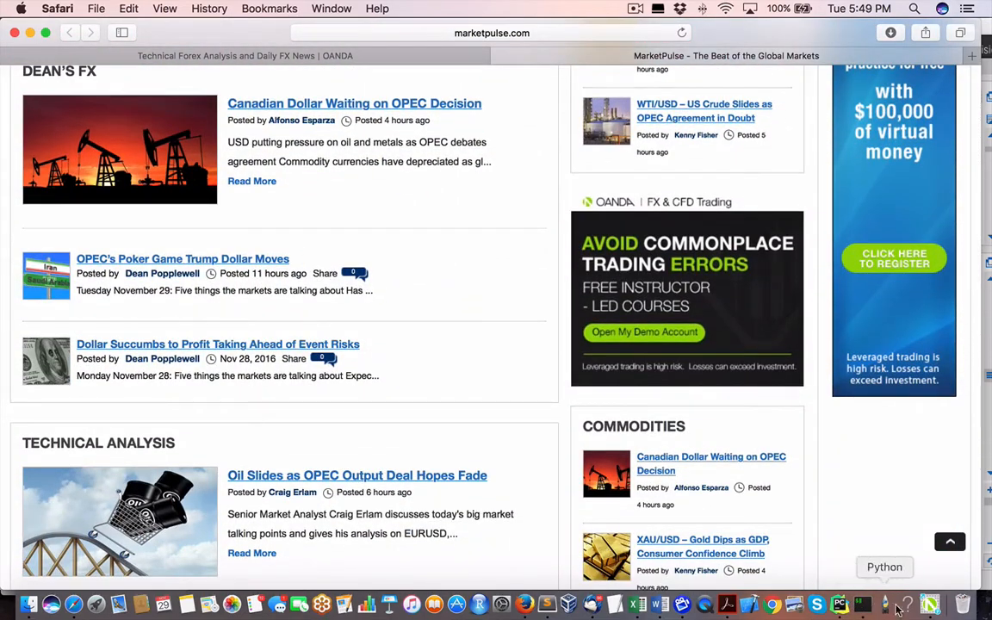
mouse_move(794, 568)
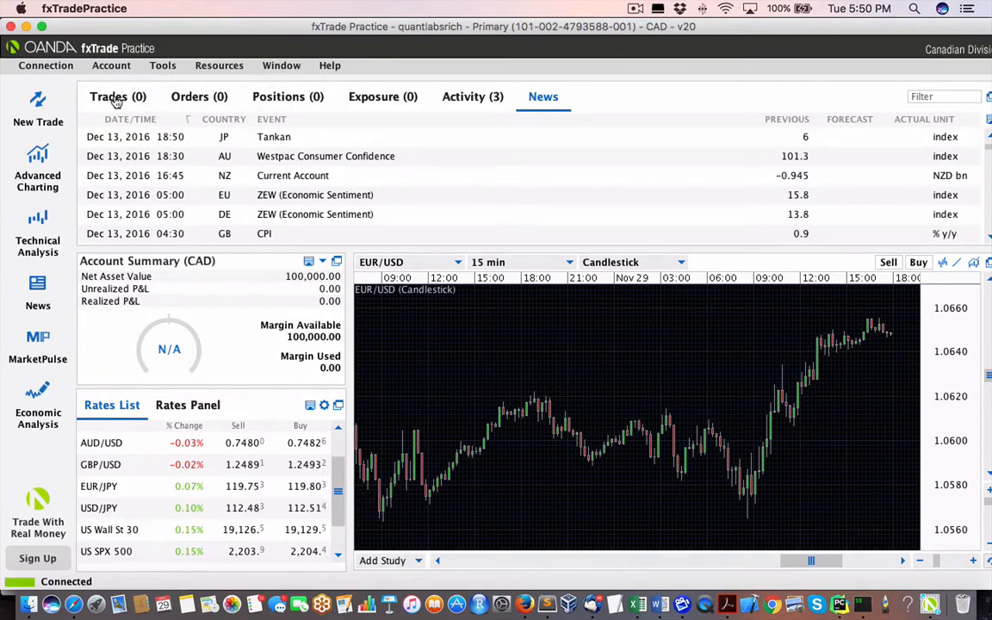
Step: Glance at Positions, then scroll the News calendar to late-December 2016 events
click(287, 97)
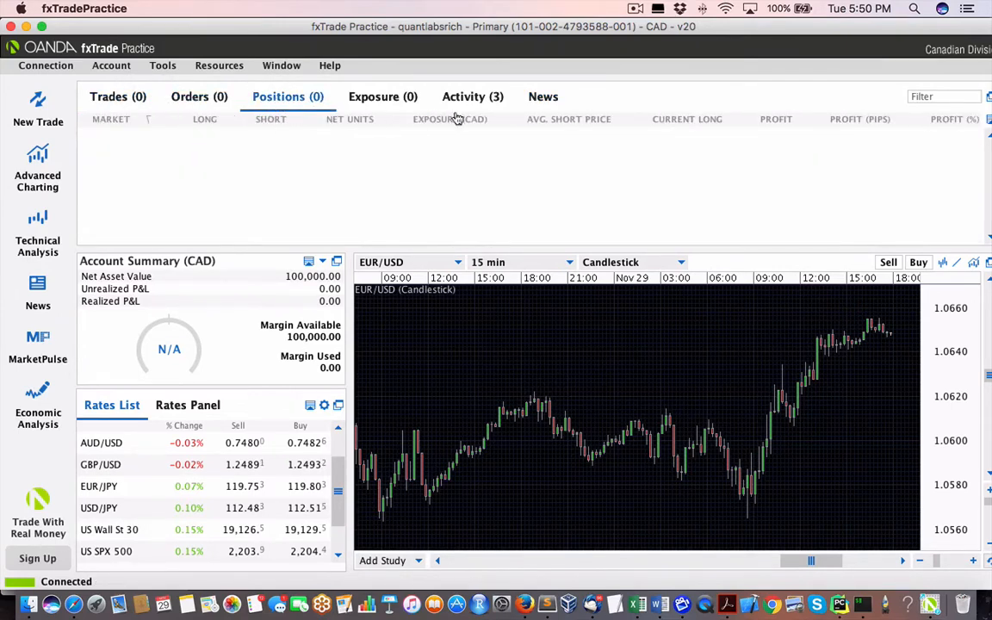
click(543, 96)
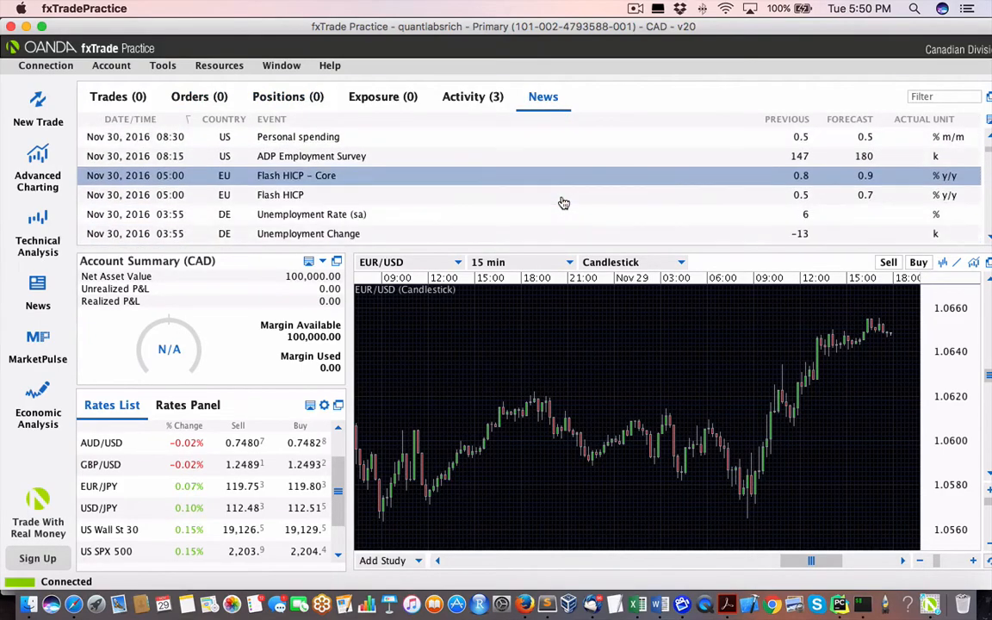
scroll(down, 3)
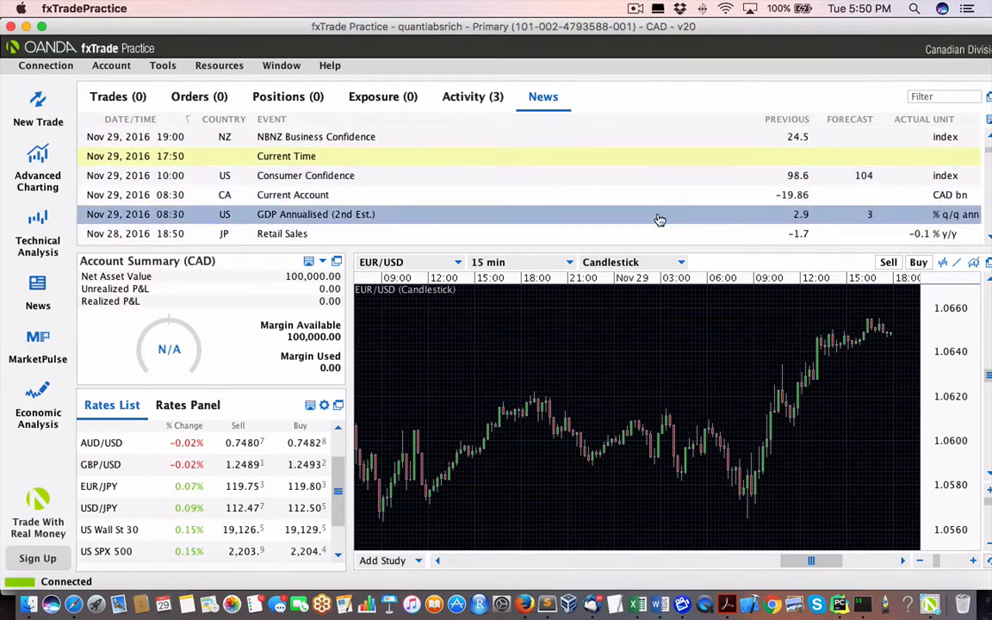
scroll(down, 3)
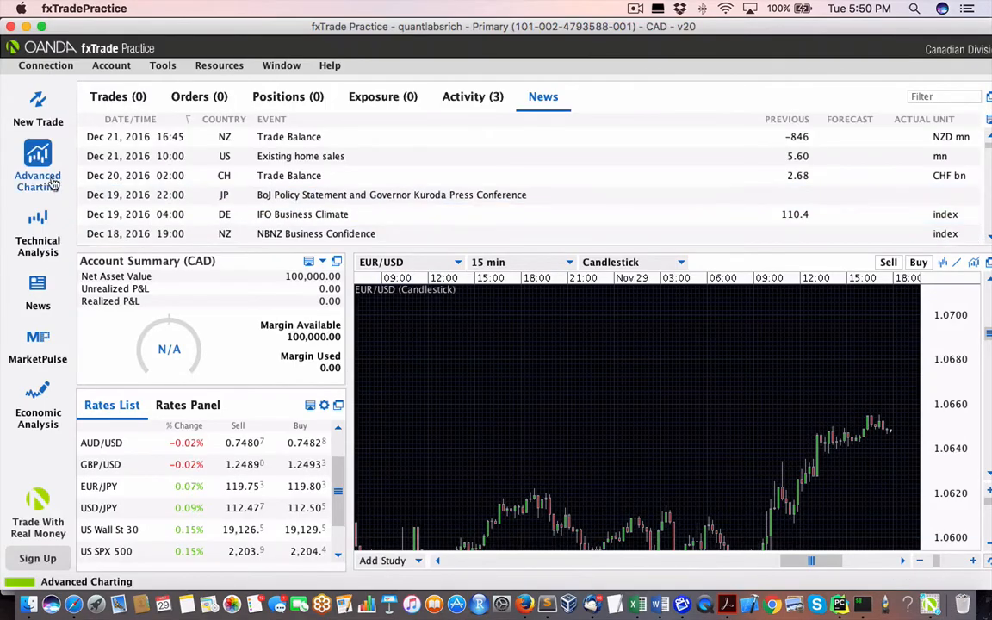
Step: Open Advanced Charting and scroll the 15-minute EUR/USD candlestick chart
click(38, 164)
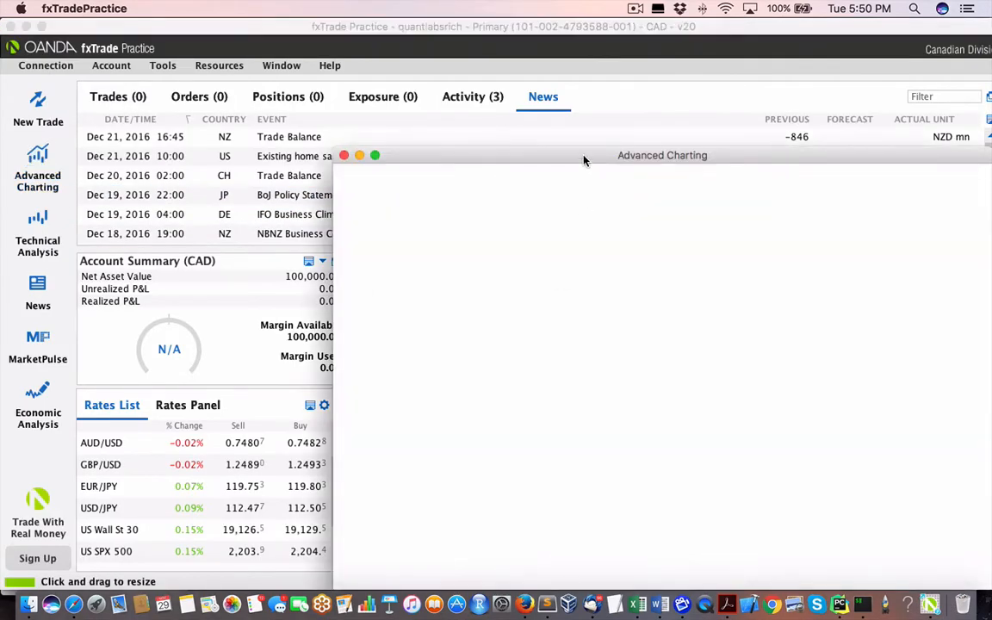
click(38, 164)
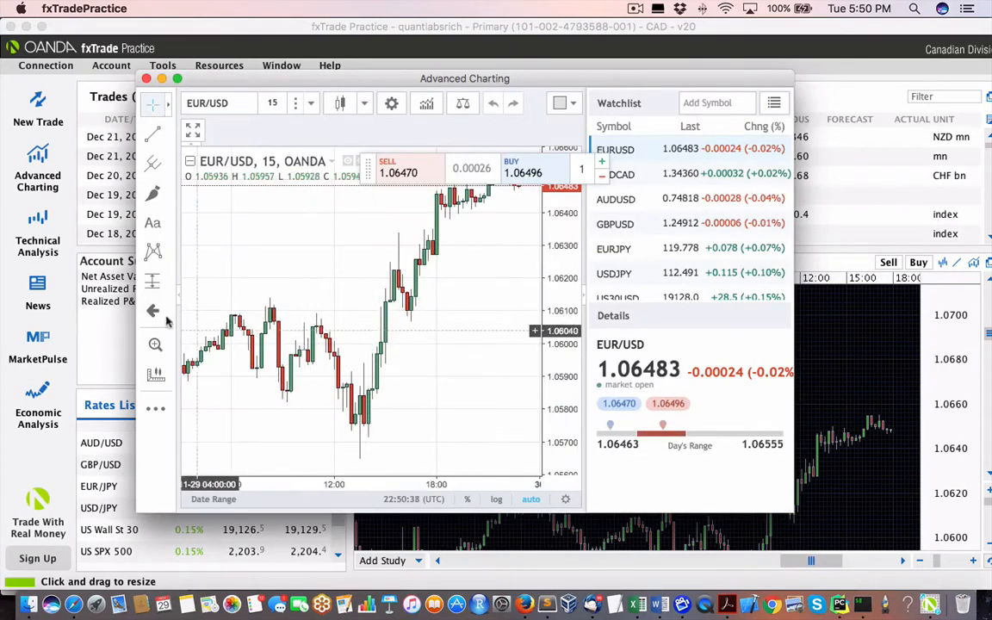
mouse_move(153, 222)
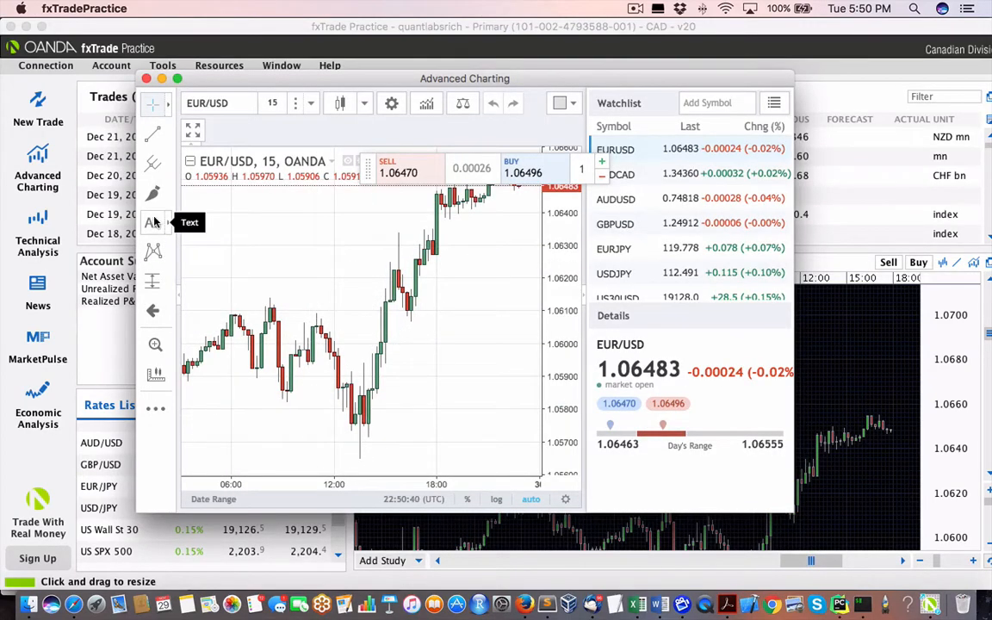
mouse_move(152, 164)
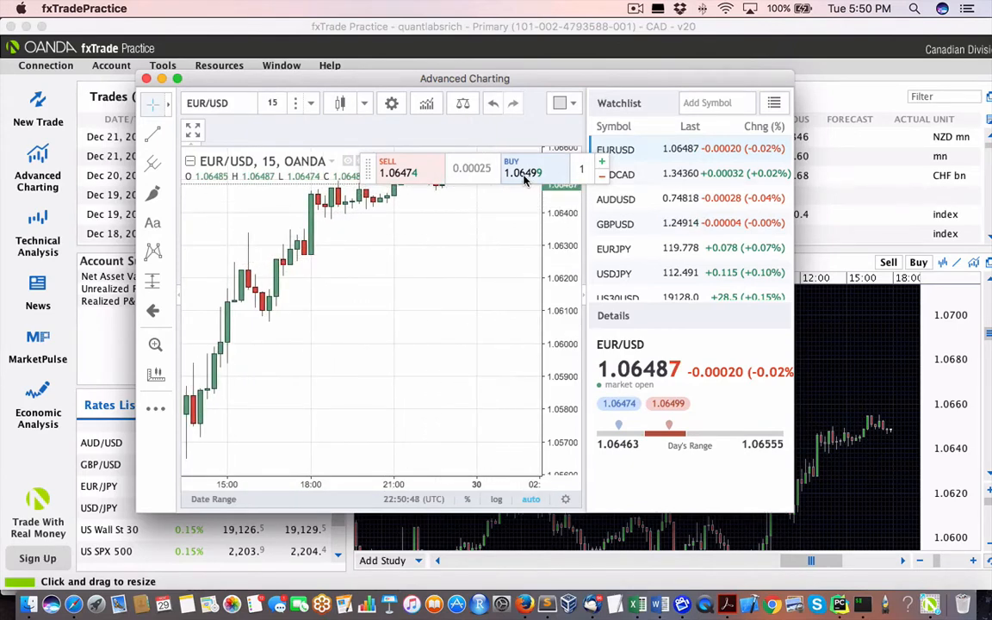
scroll(down, 3)
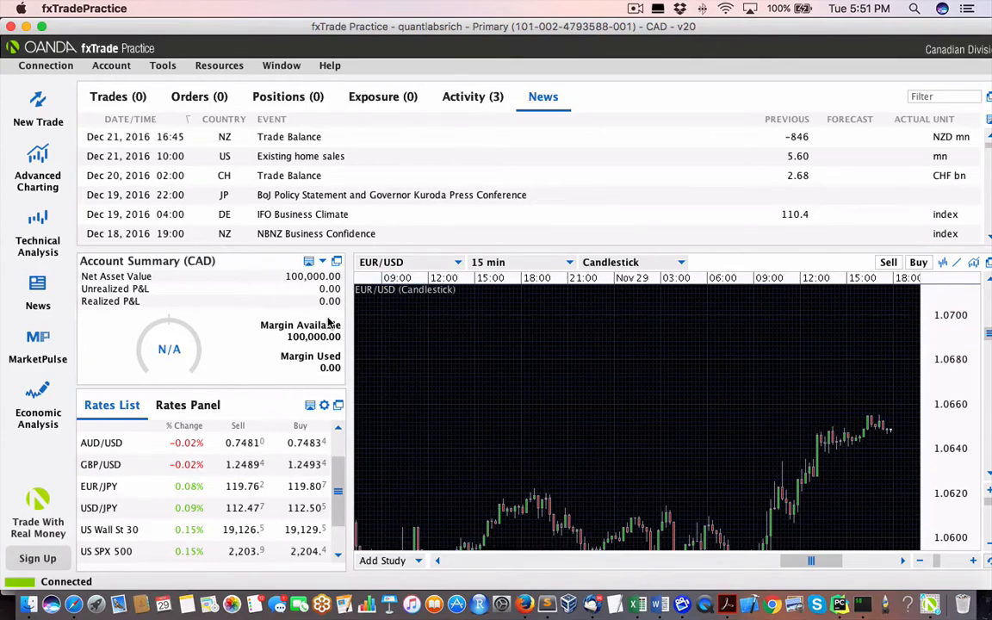
mouse_move(300, 324)
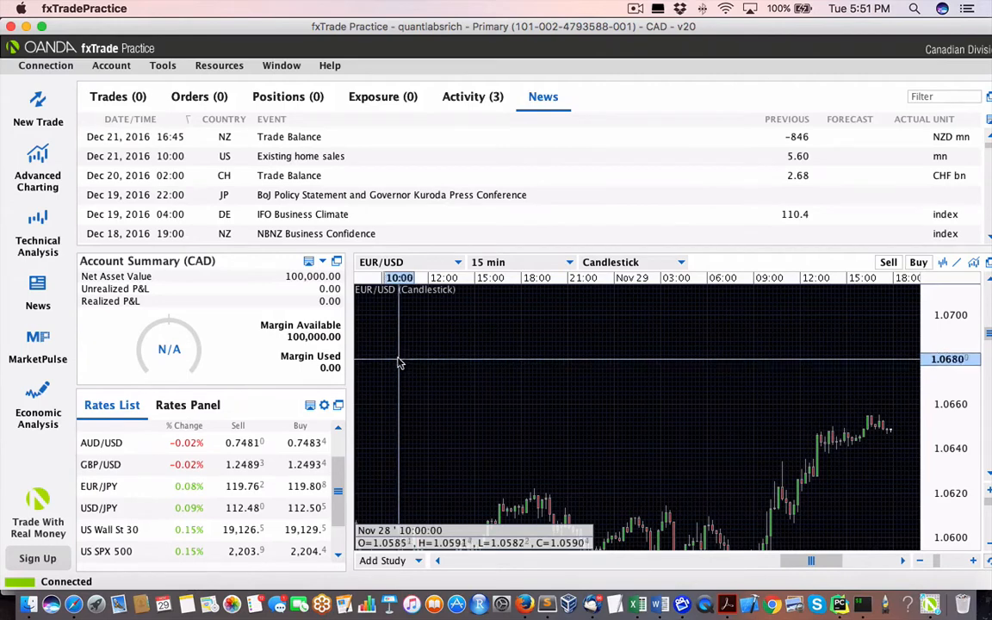
mouse_move(543, 368)
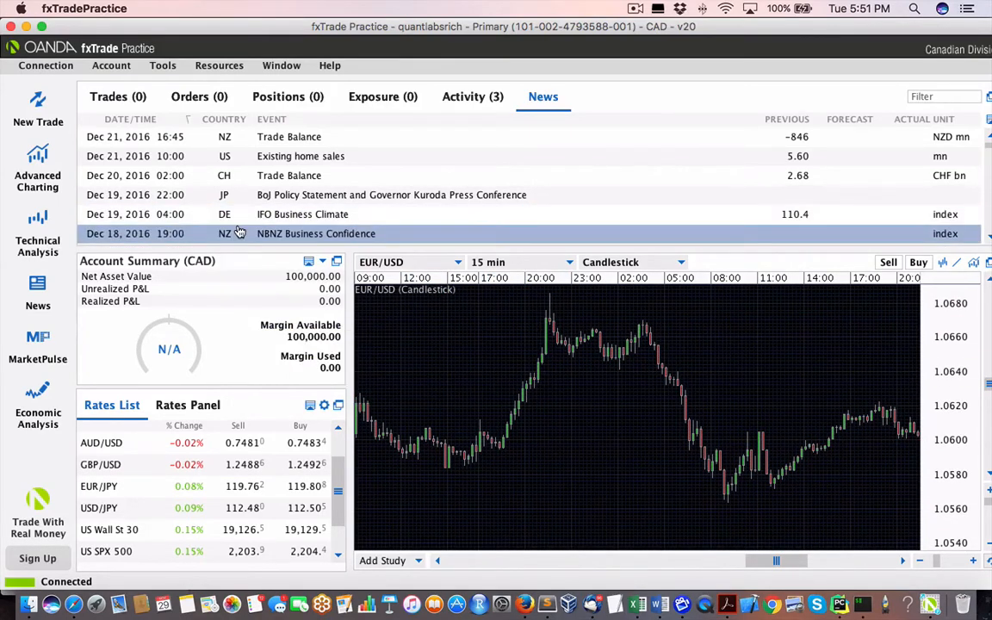
mouse_move(431, 375)
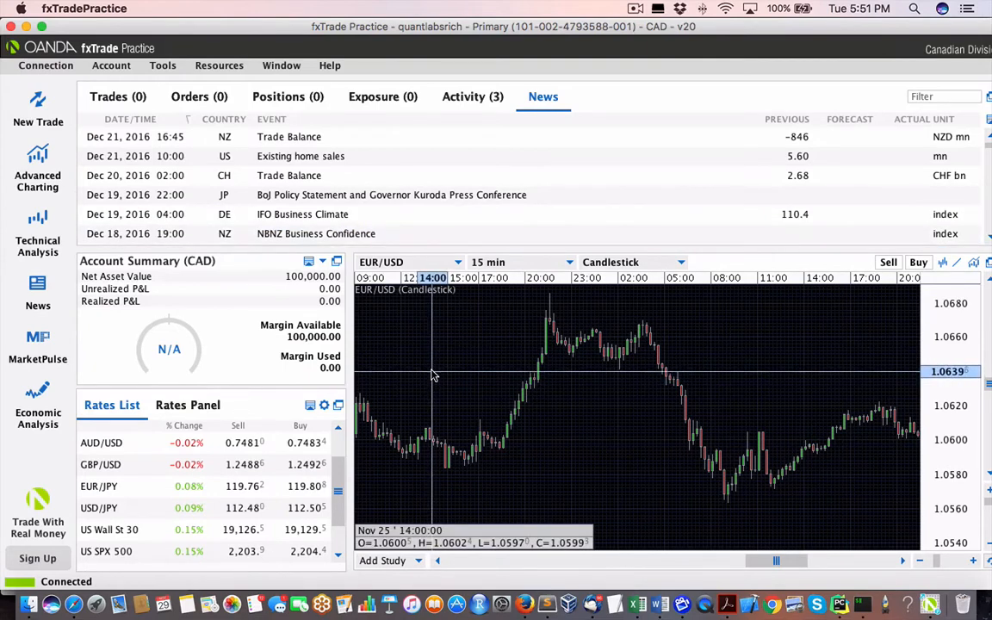
mouse_move(284, 194)
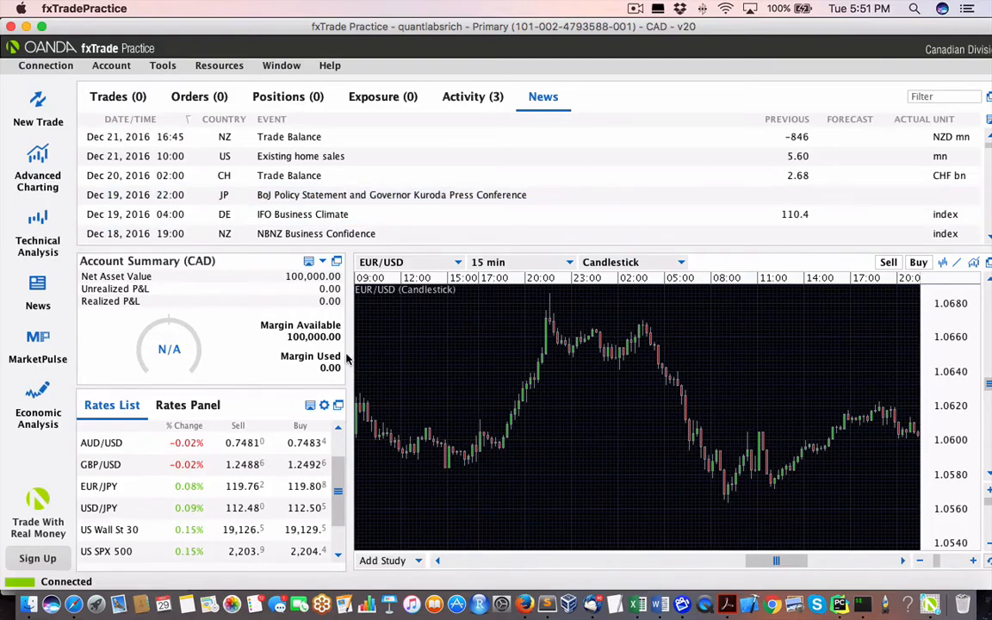
mouse_move(398, 383)
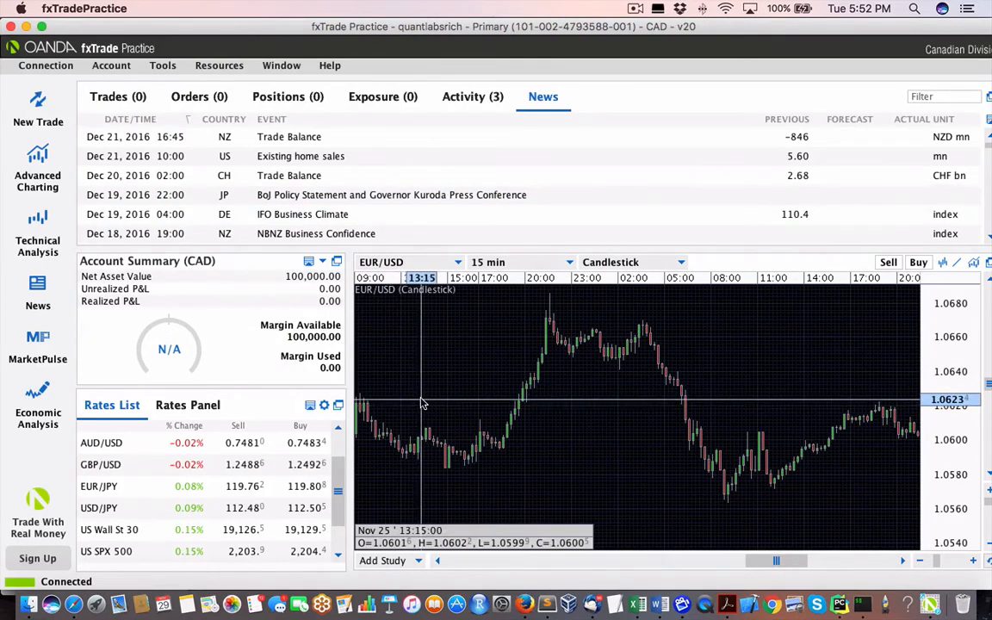
mouse_move(420, 388)
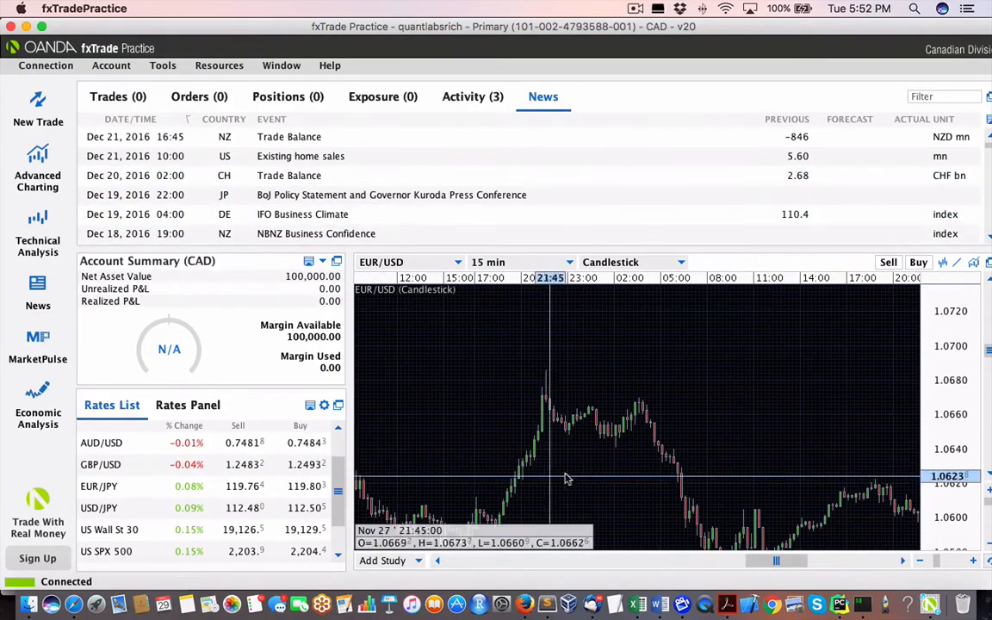
mouse_move(555, 417)
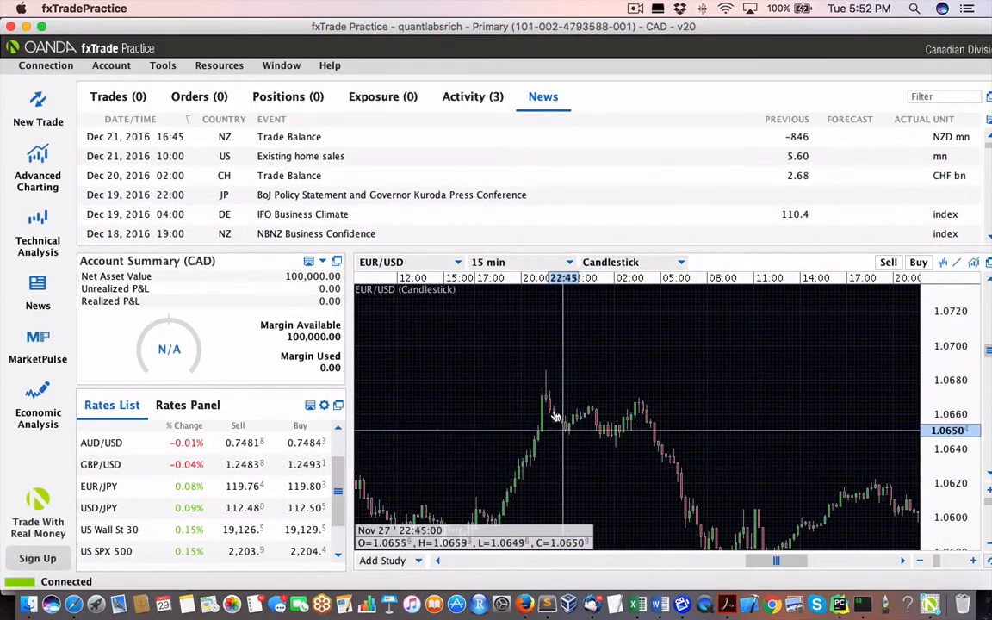
mouse_move(539, 400)
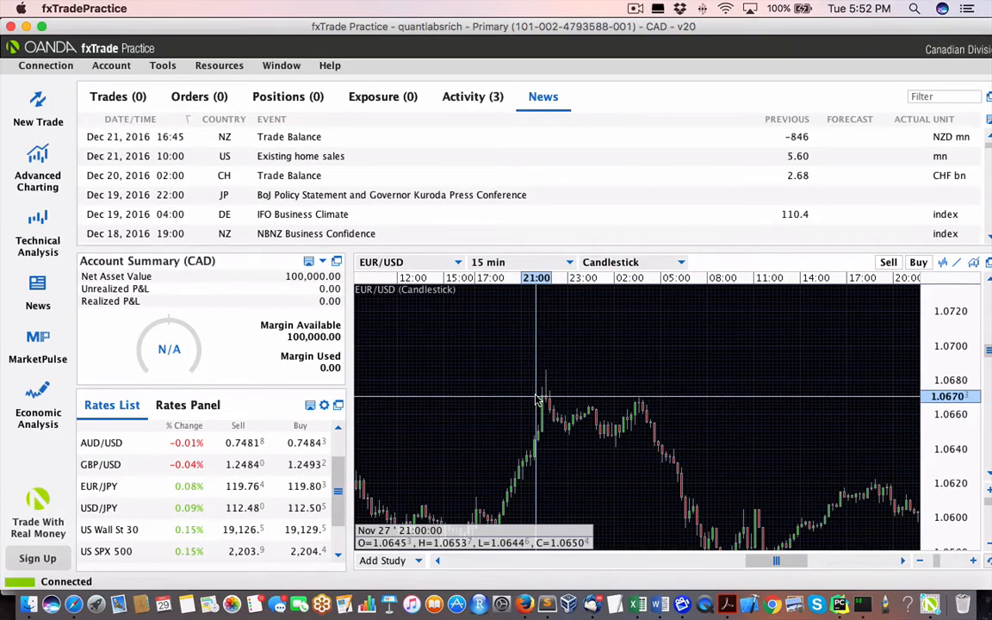
mouse_move(524, 386)
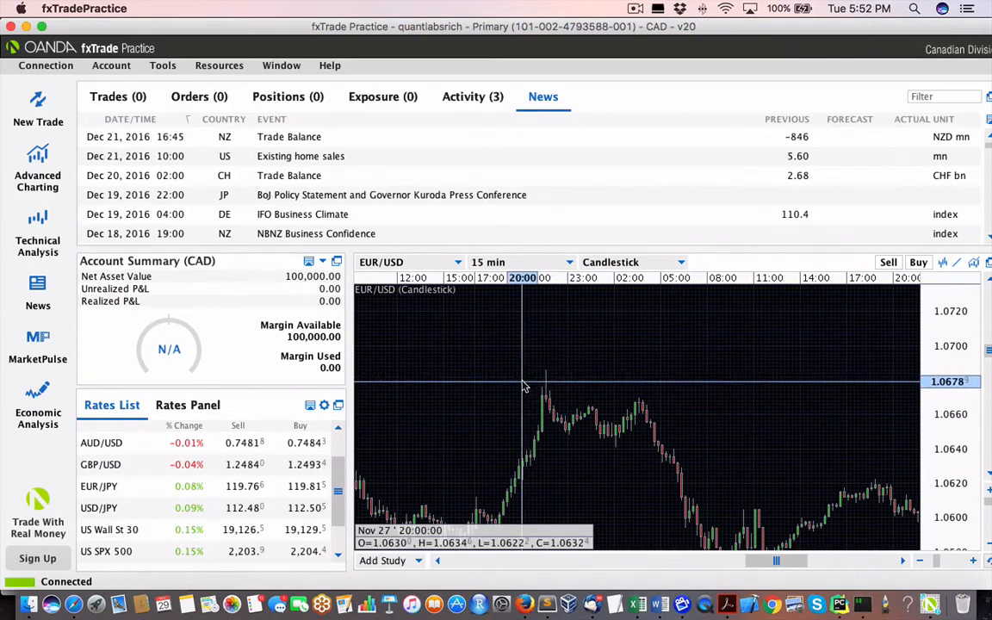
mouse_move(538, 409)
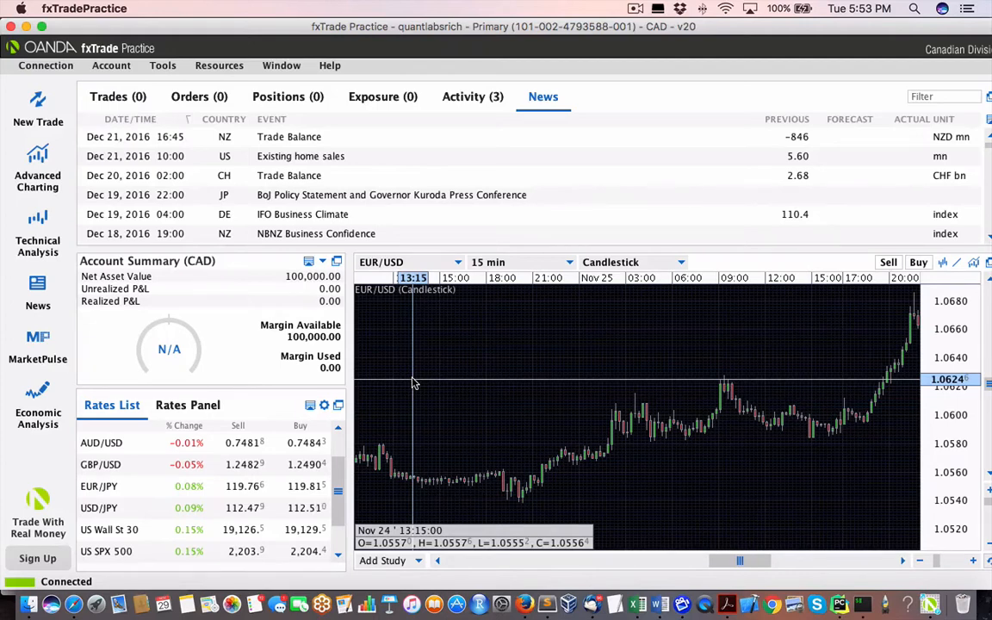
mouse_move(593, 517)
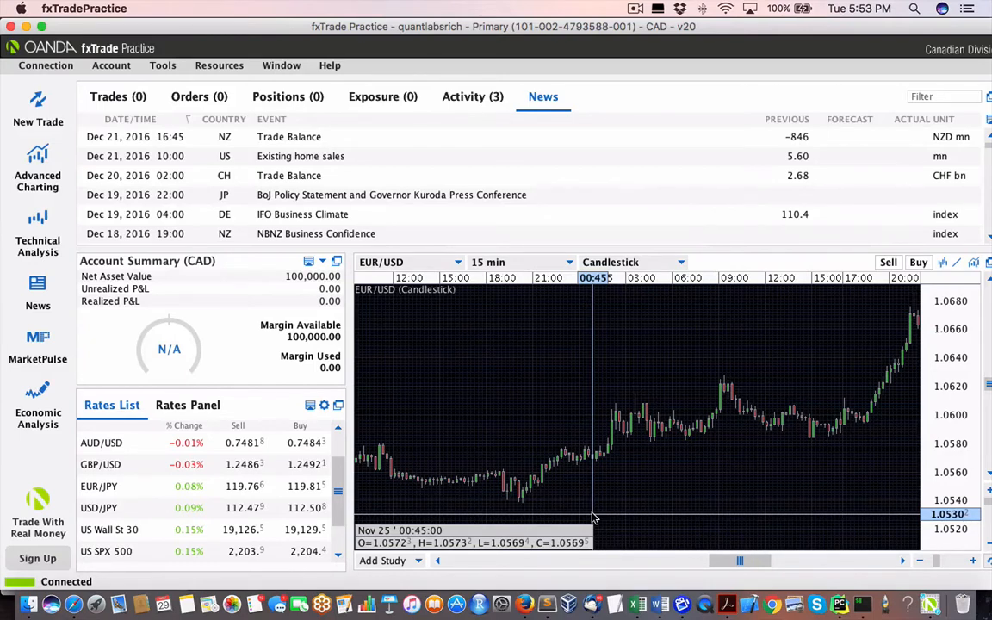
mouse_move(620, 536)
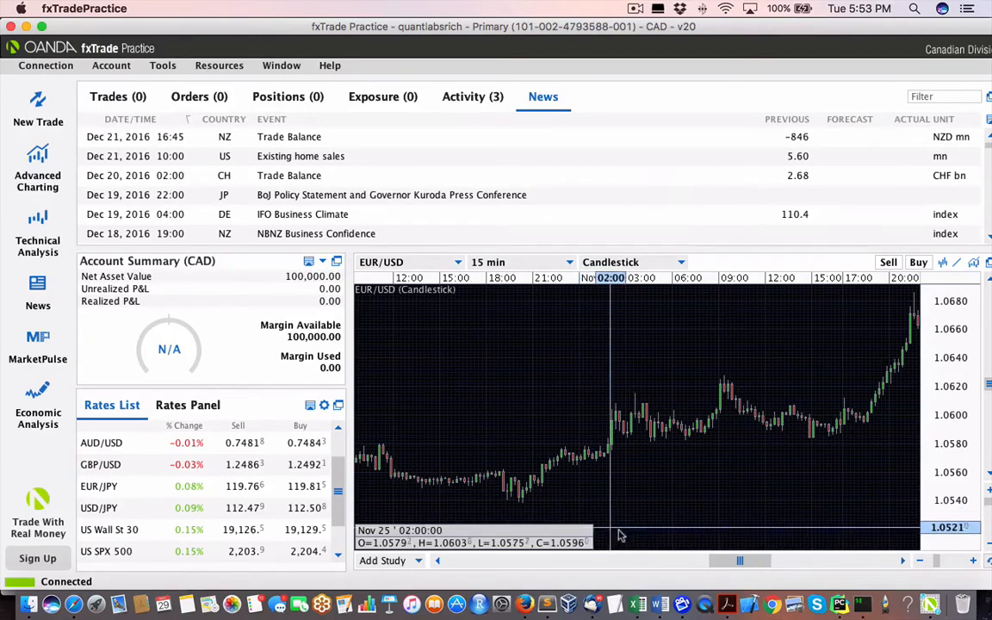
mouse_move(627, 494)
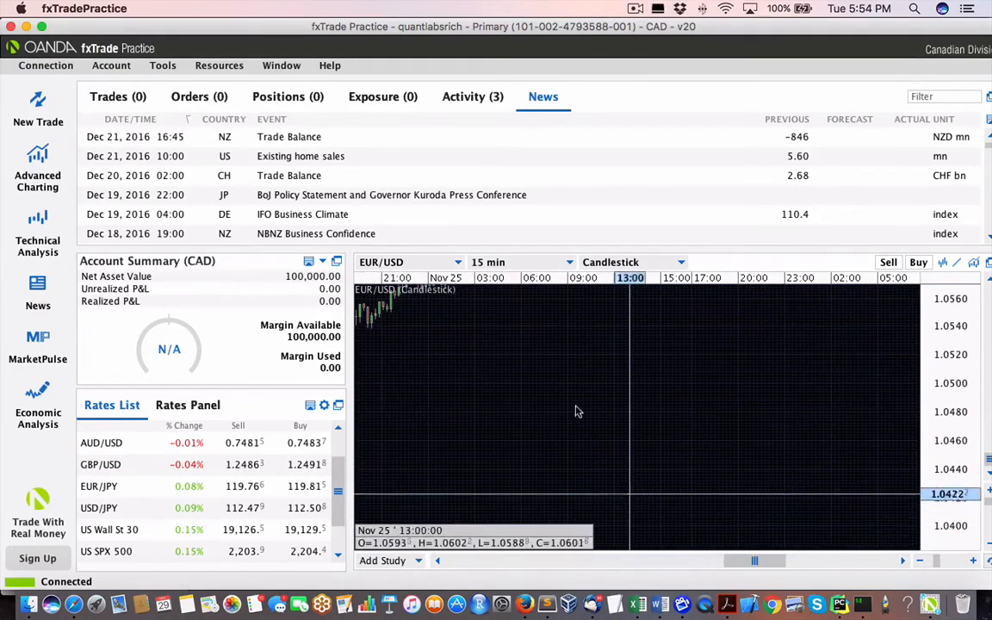
click(162, 65)
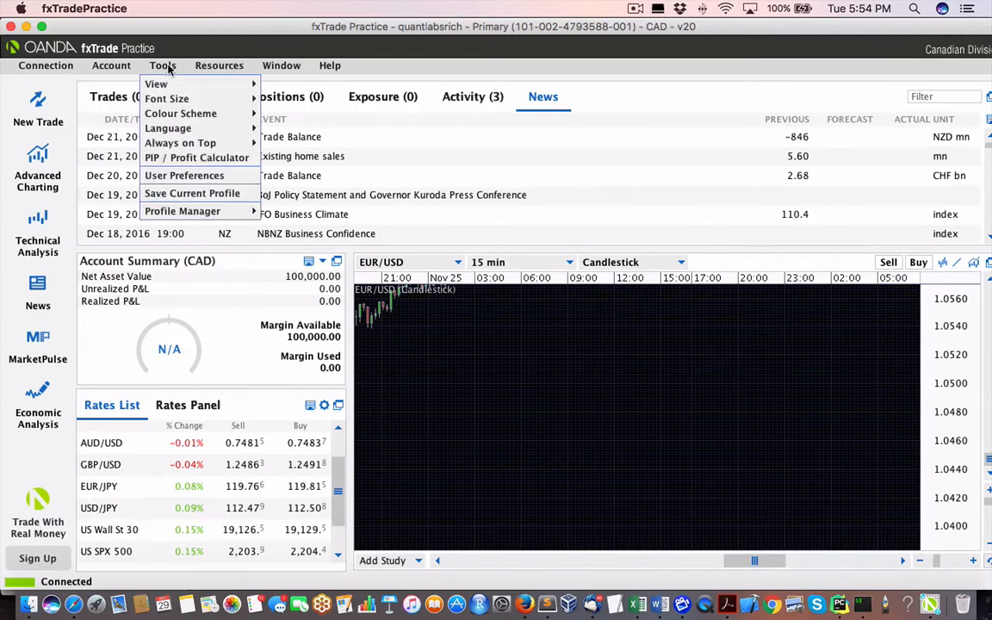
mouse_move(204, 162)
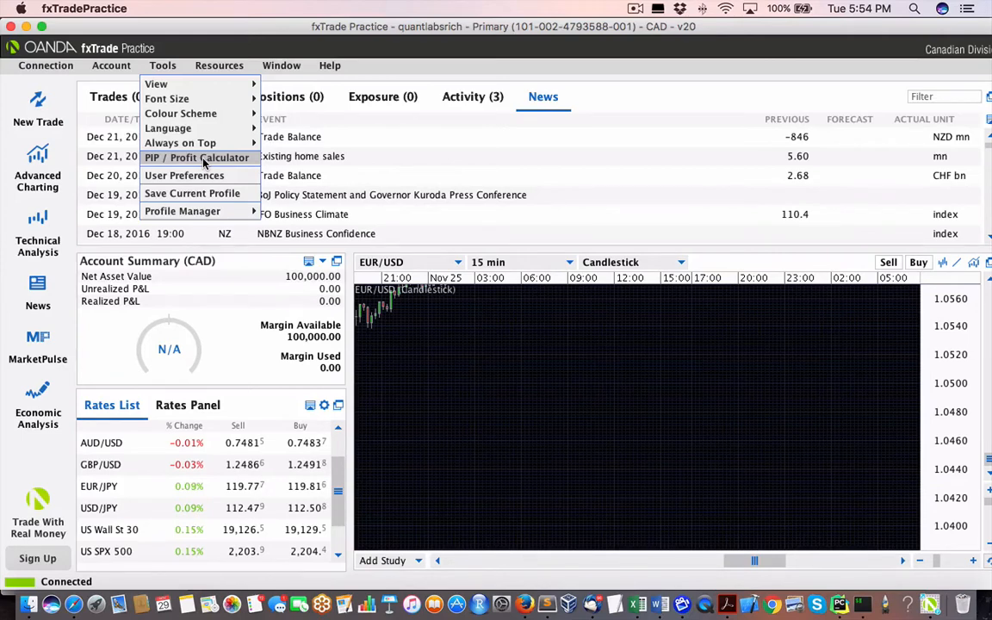
click(197, 157)
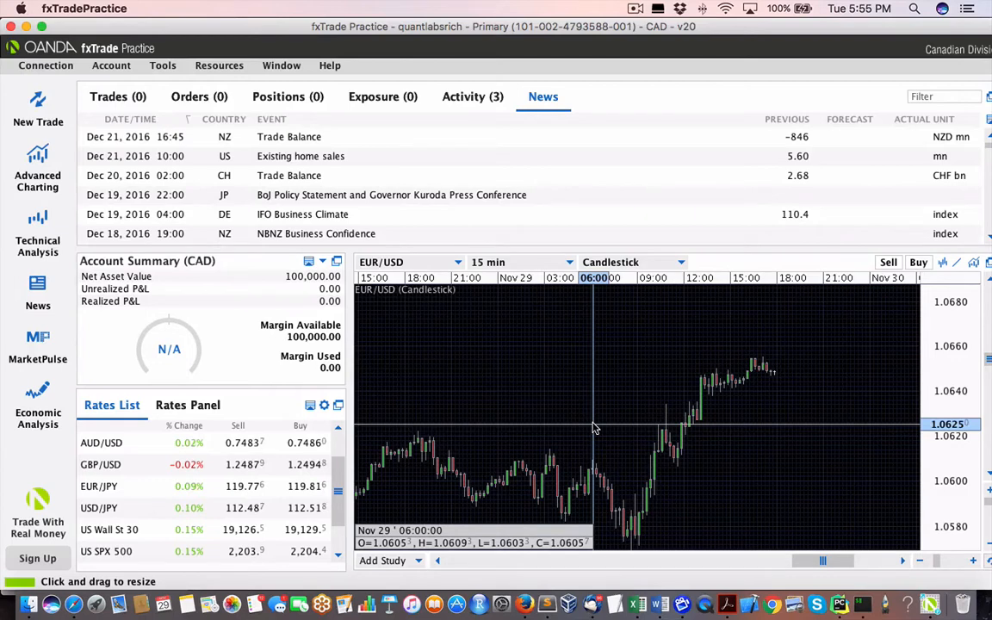
mouse_move(594, 424)
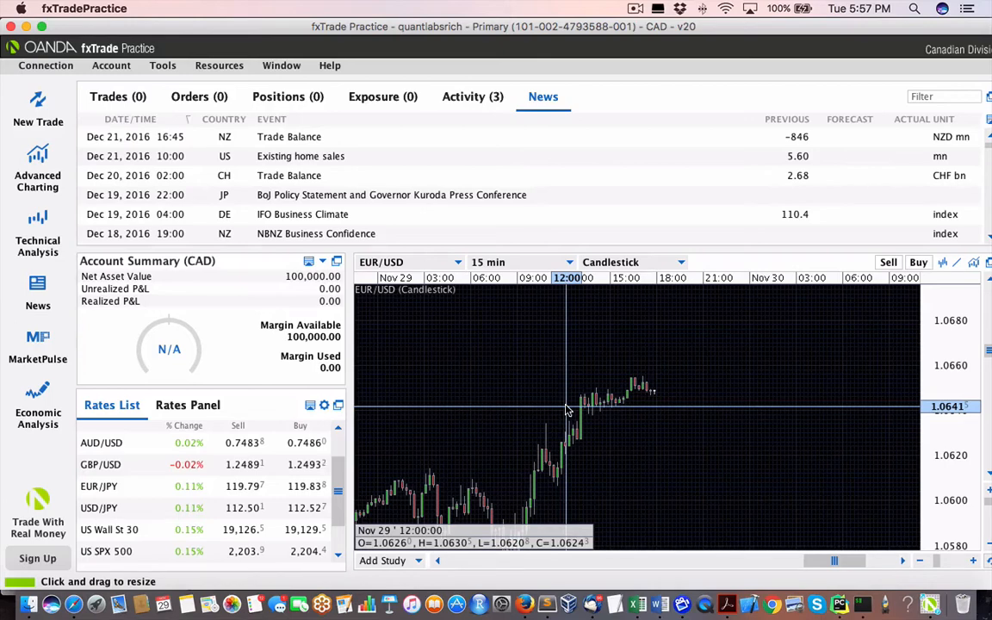
mouse_move(561, 411)
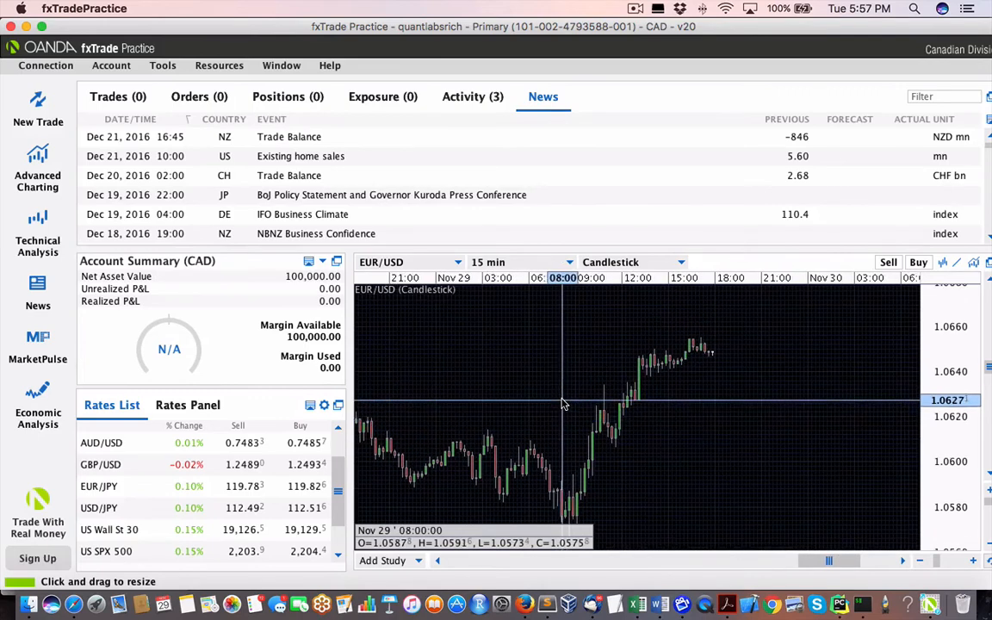
mouse_move(562, 399)
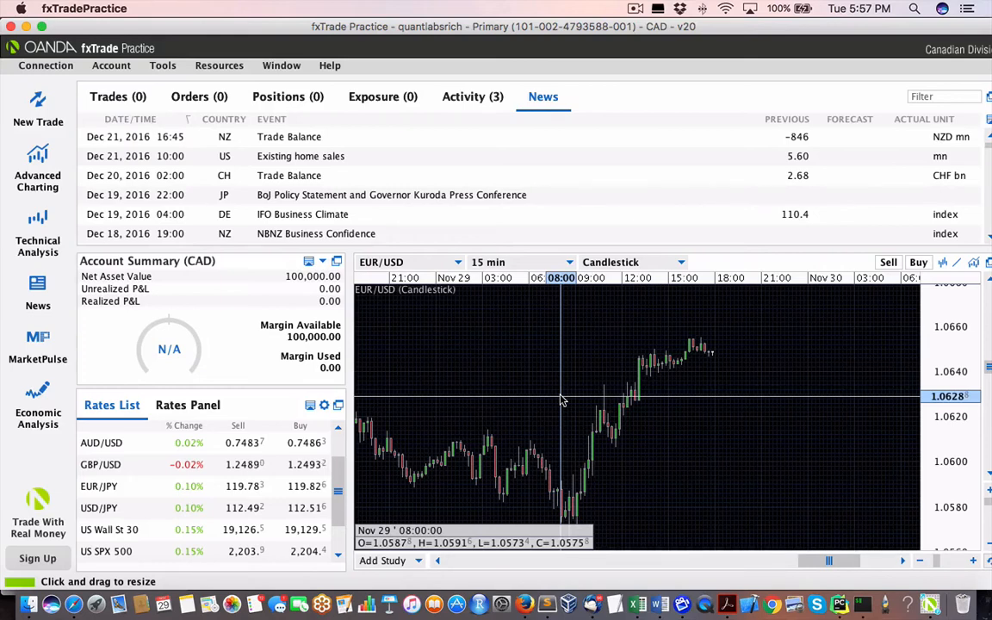
mouse_move(581, 400)
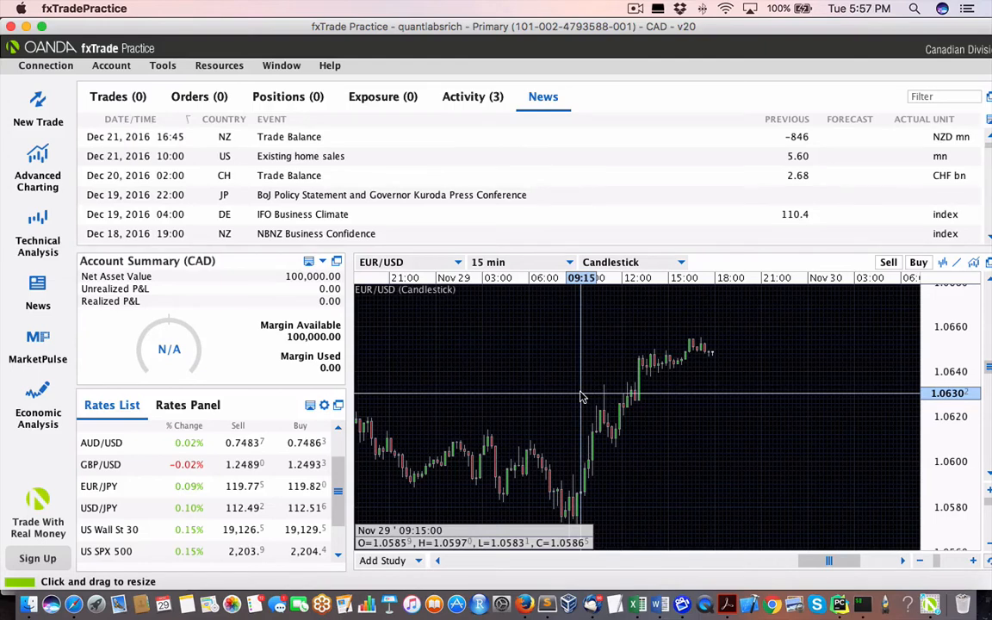
mouse_move(556, 361)
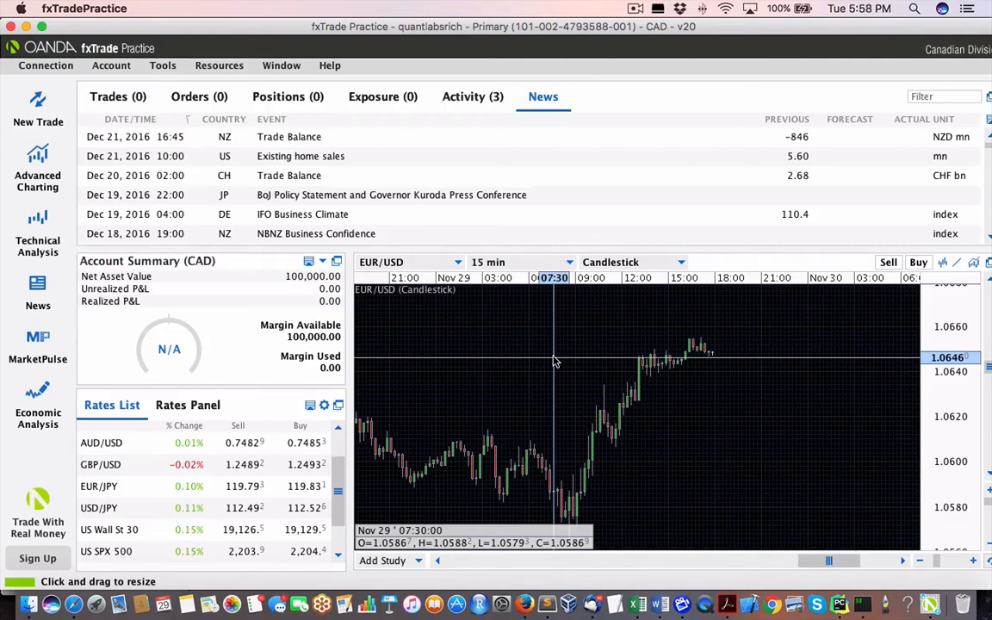
mouse_move(567, 360)
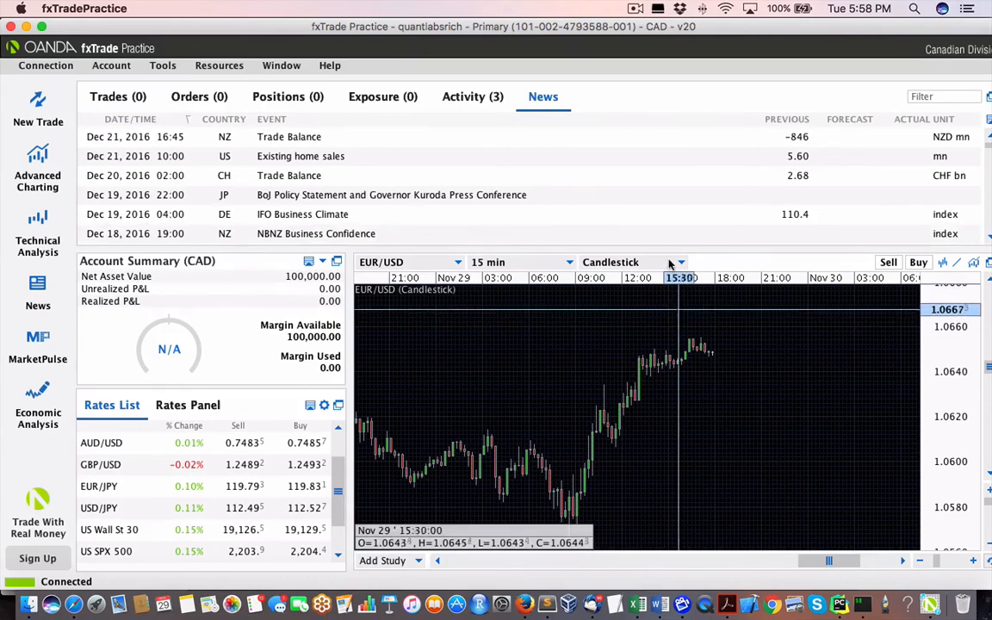
mouse_move(686, 150)
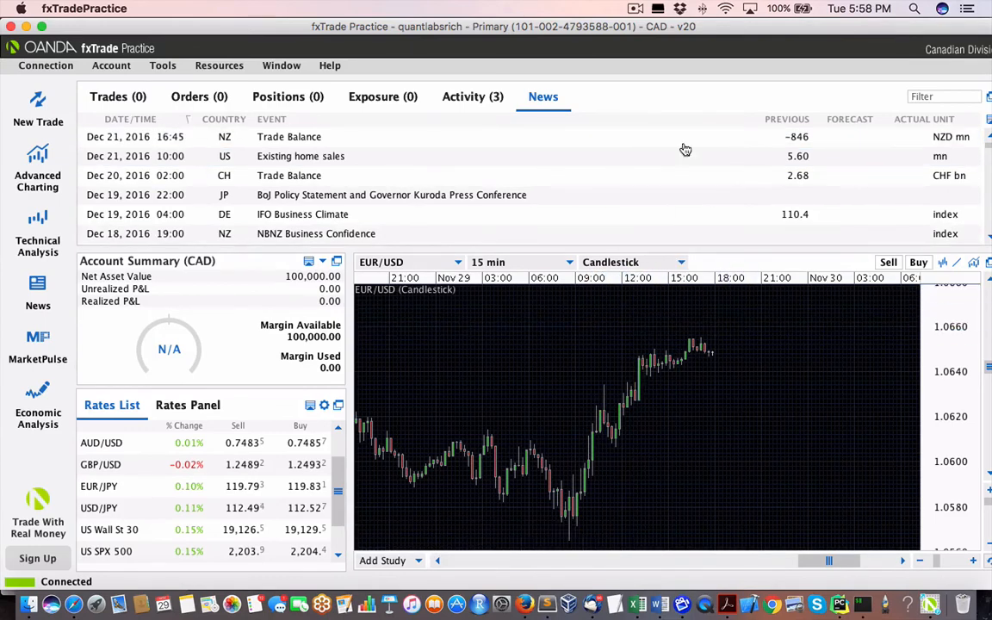
mouse_move(678, 329)
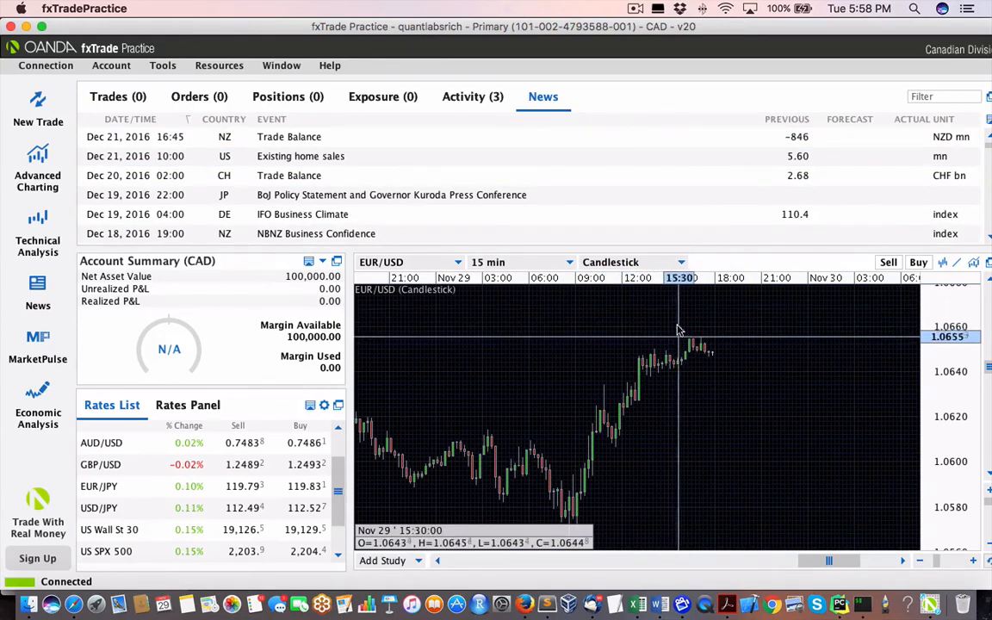
mouse_move(619, 89)
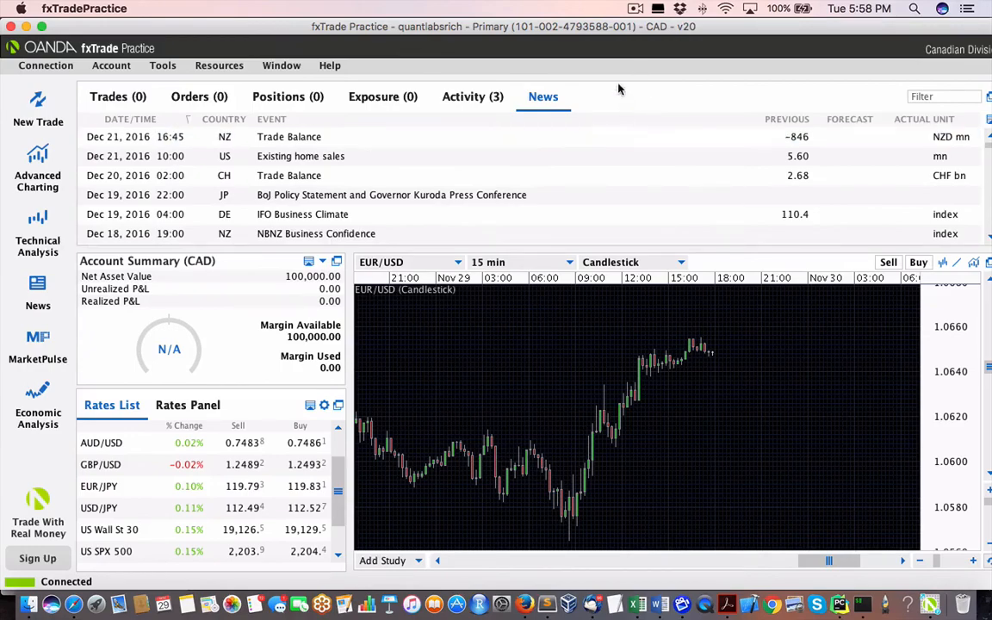
click(636, 8)
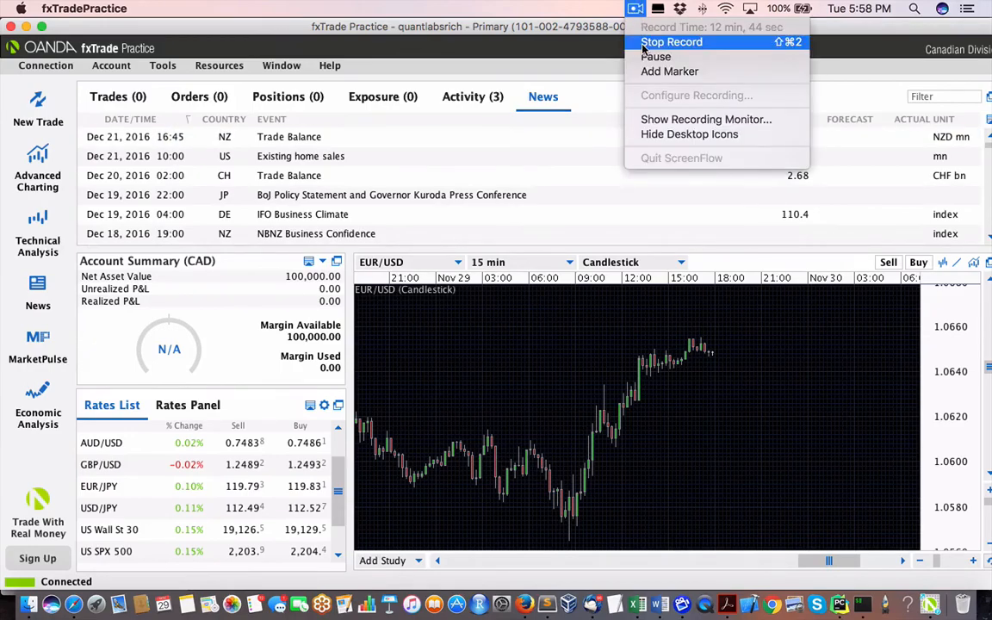